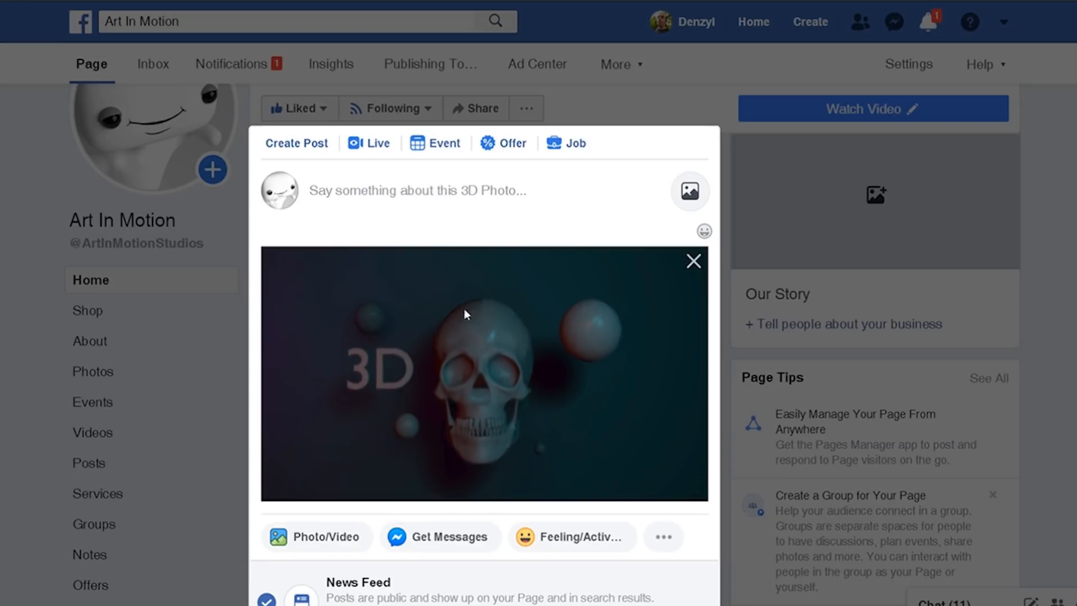
mouse_move(548, 397)
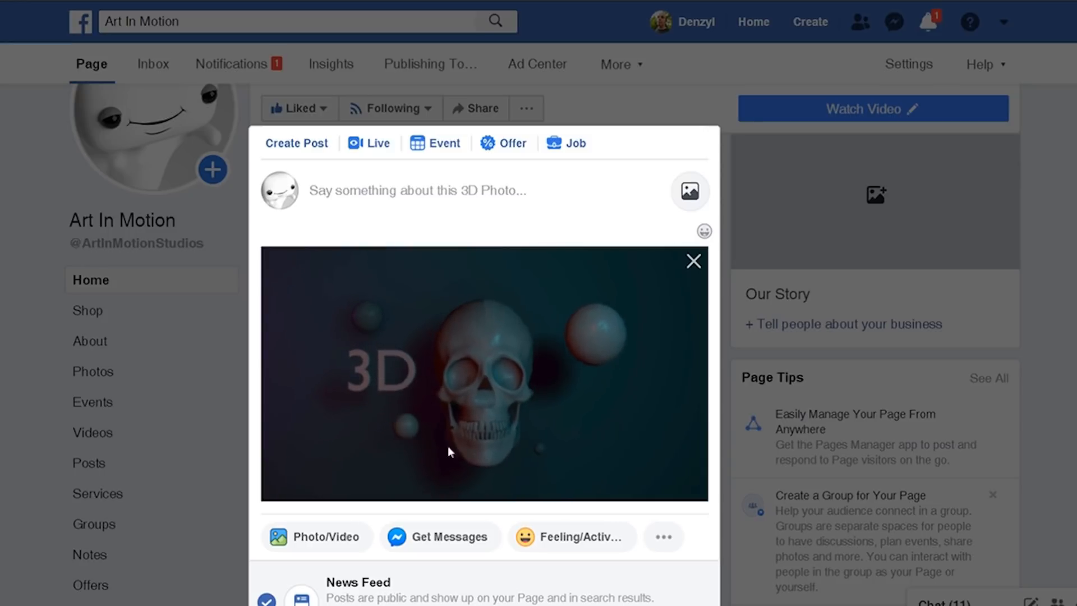
mouse_move(402, 390)
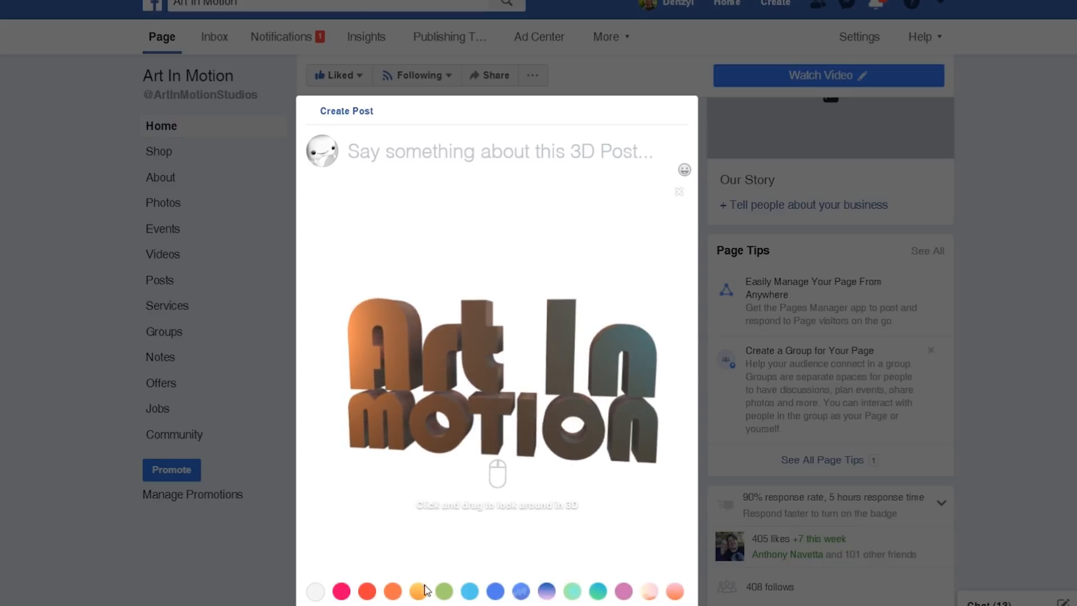
- Try several background swatches for the 3D post preview, ending on plain green
left_click(519, 592)
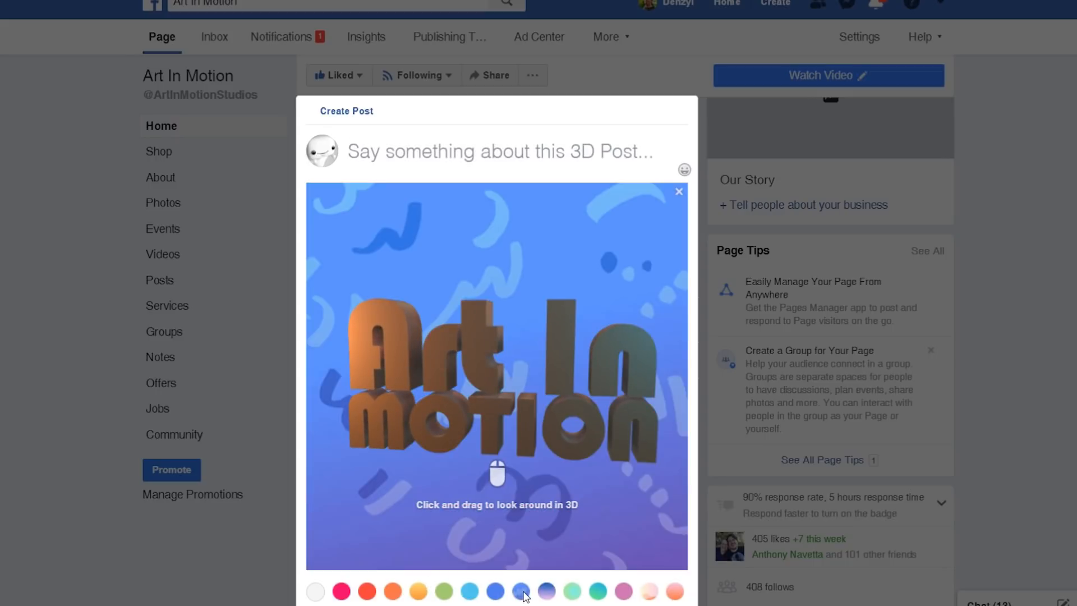
left_click(417, 592)
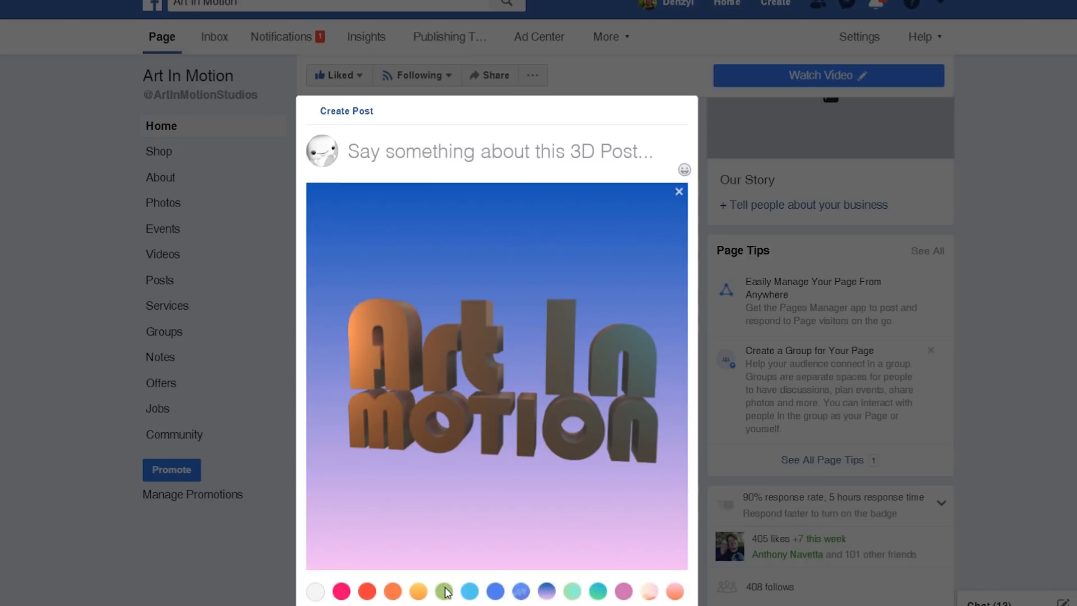
left_click(443, 591)
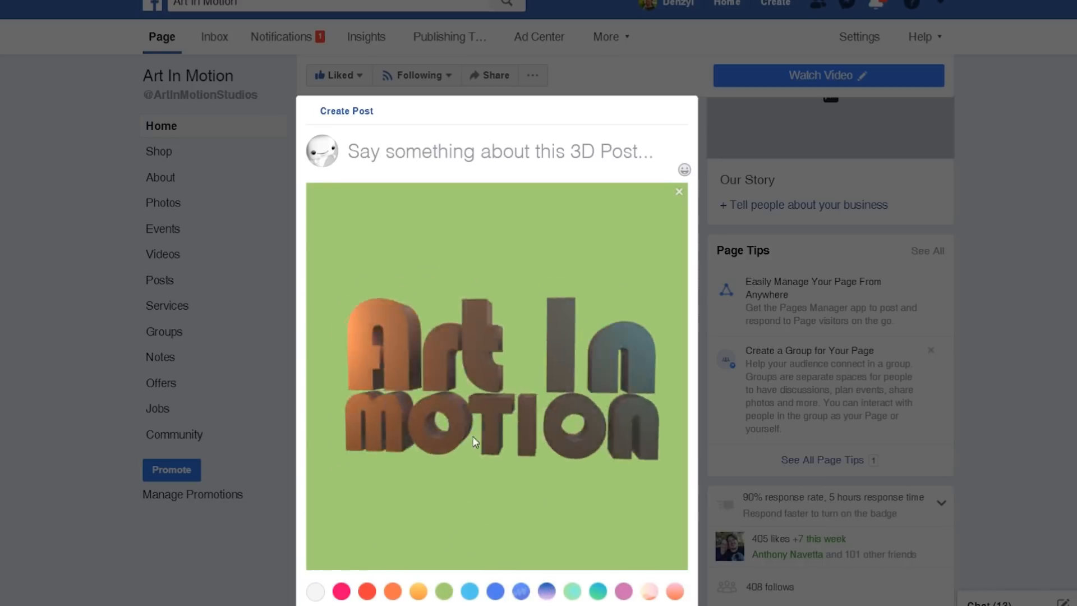
left_click(597, 591)
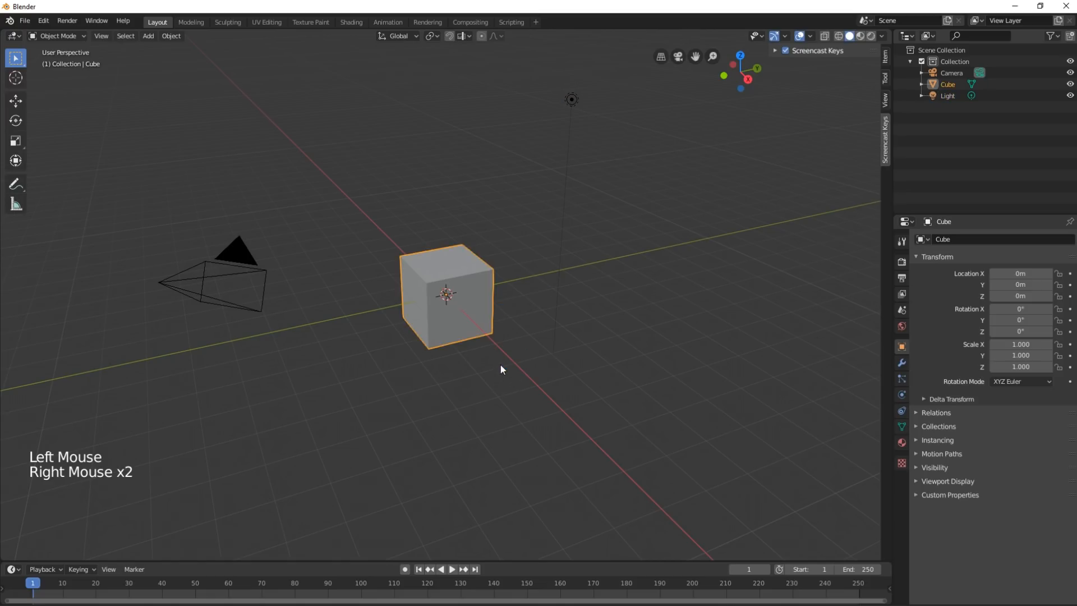
- Delete the default cube, camera and light, add a text object and centre it horizontally
key("Delete")
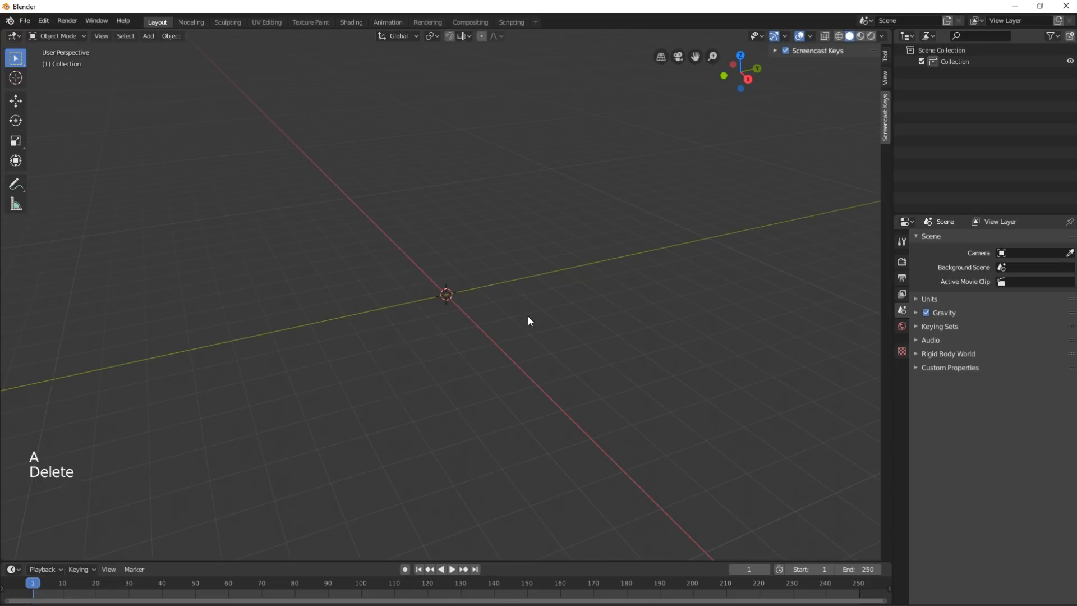
key("shift+a")
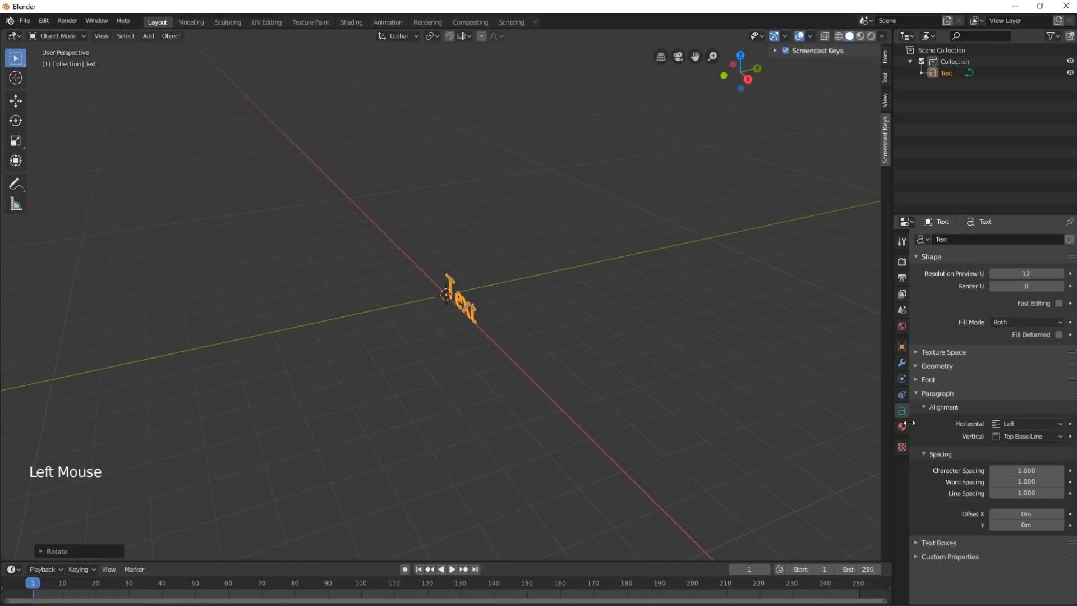
left_click(1026, 422)
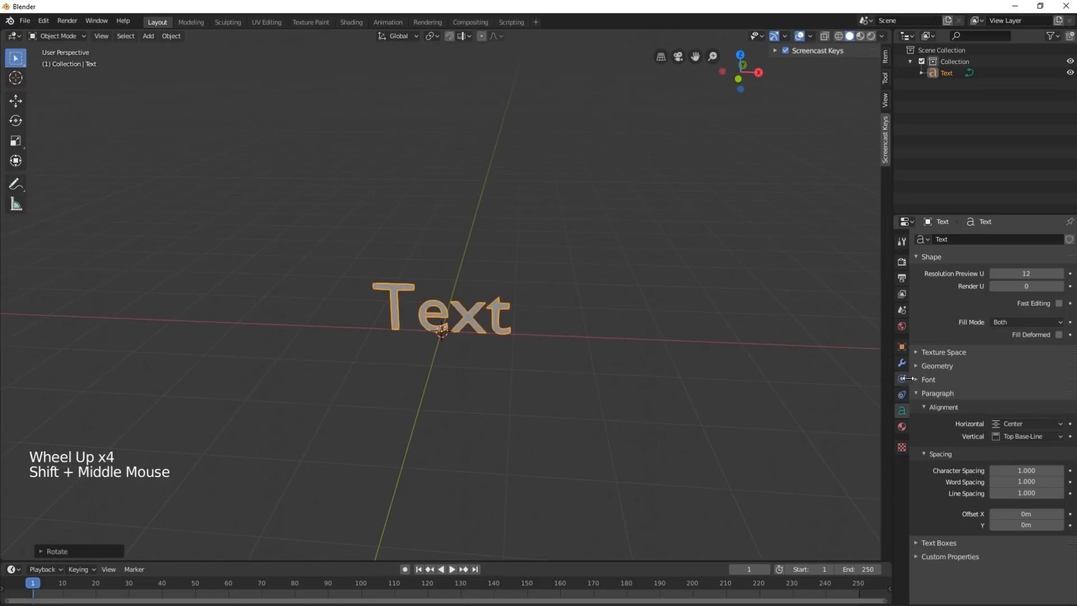
left_click(927, 379)
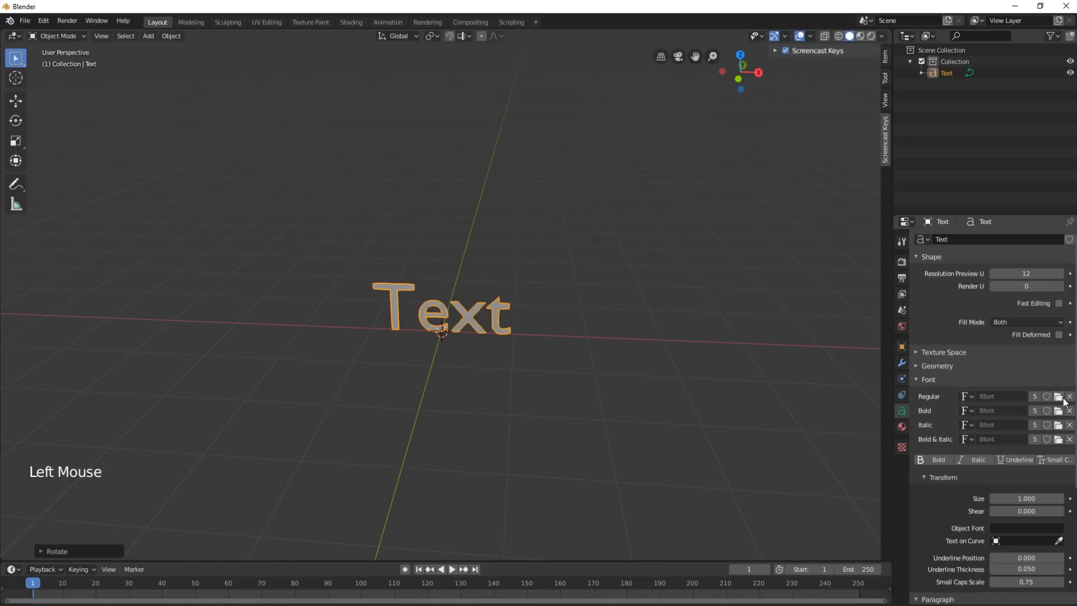
- Load BAUHS93.TTF from C:\Windows\Fonts as the text object's font
left_click(1057, 395)
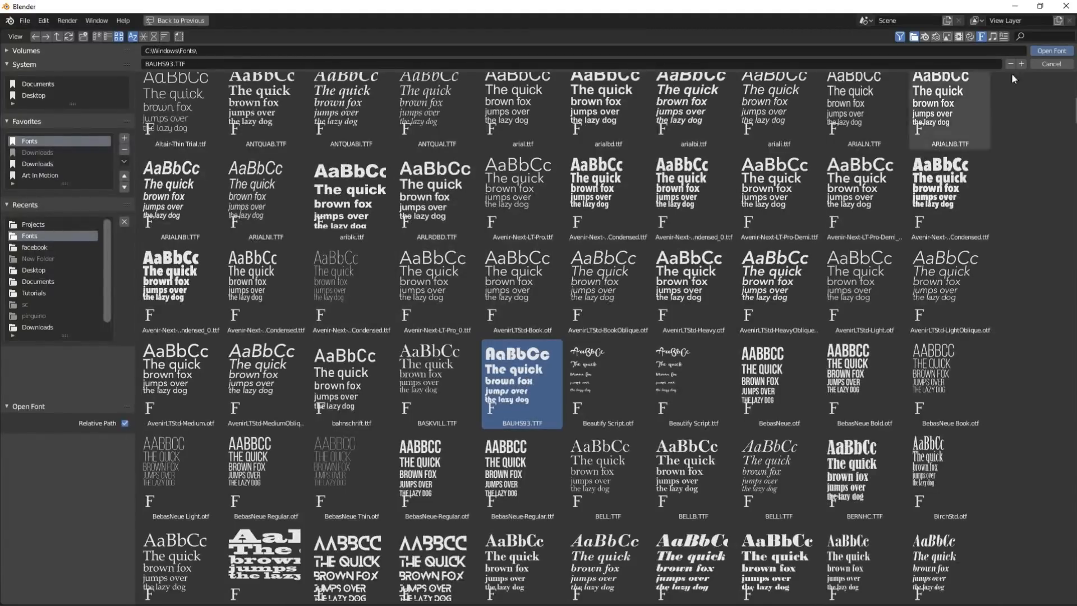
left_click(1050, 51)
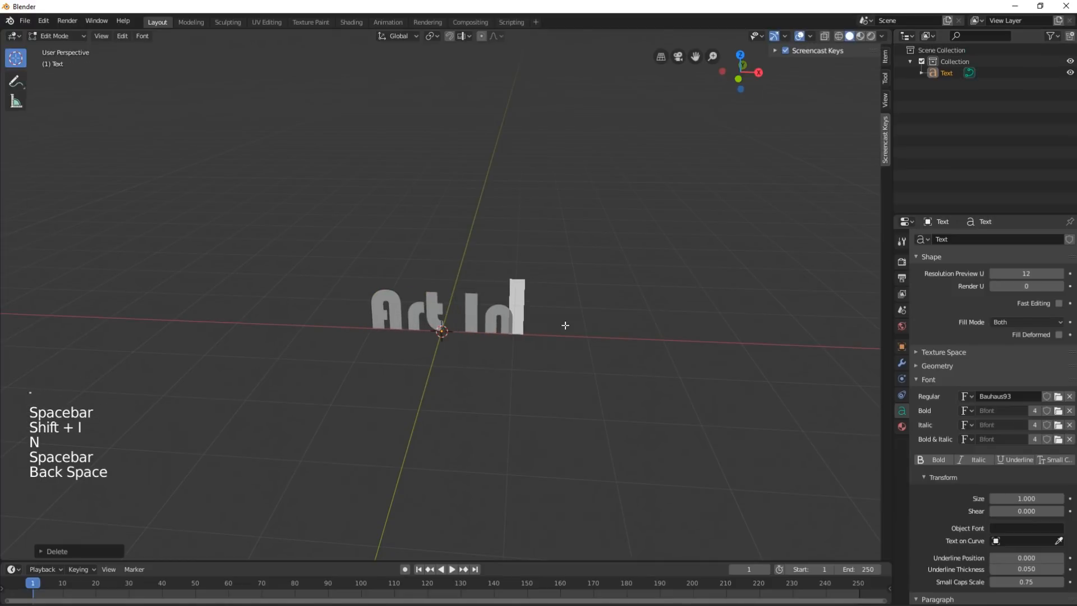
- Edit the text to 'Art In', duplicate it as 'MOTION', scale the lines and extrude them 0.19 m
key("Tab")
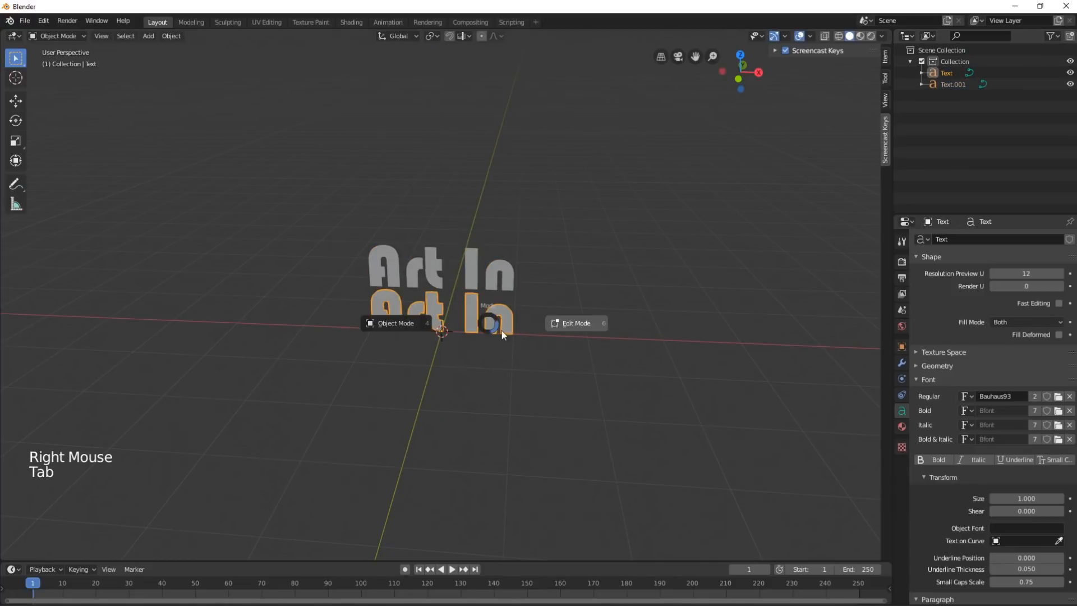
key("Tab")
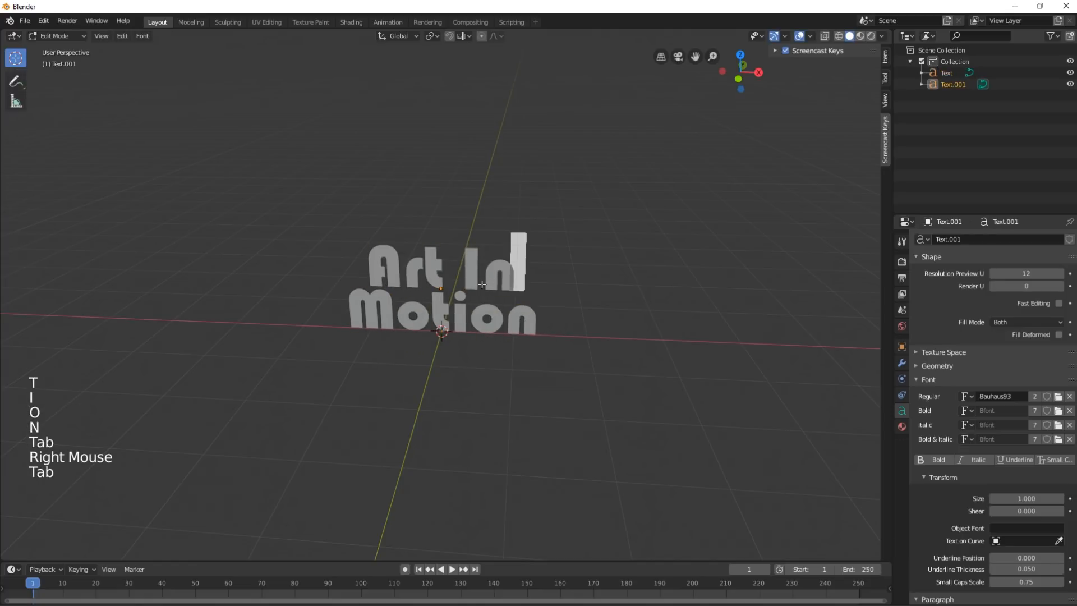
key("Tab")
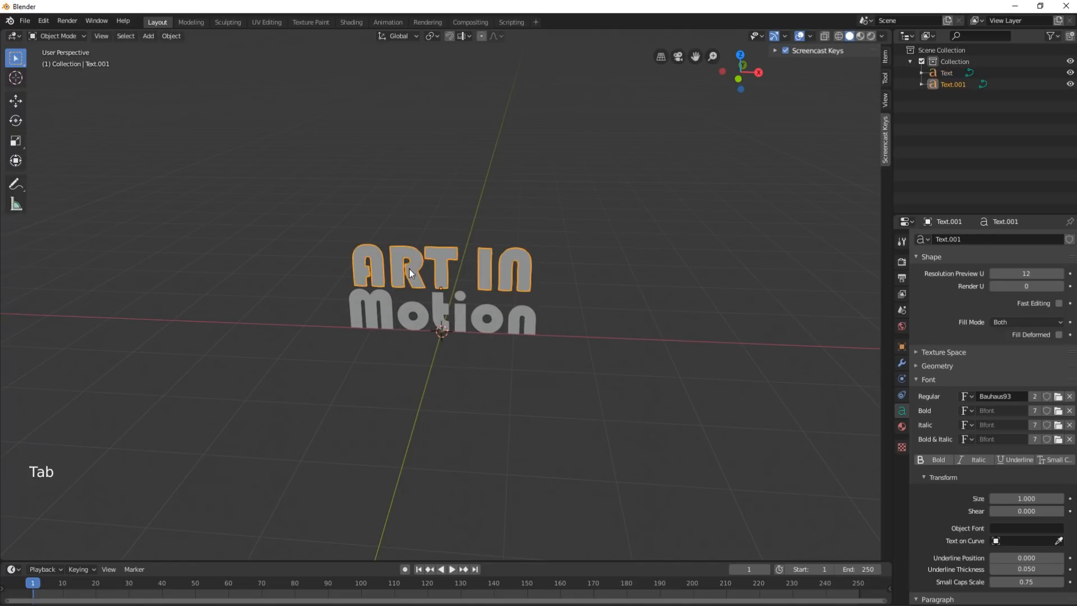
key("s")
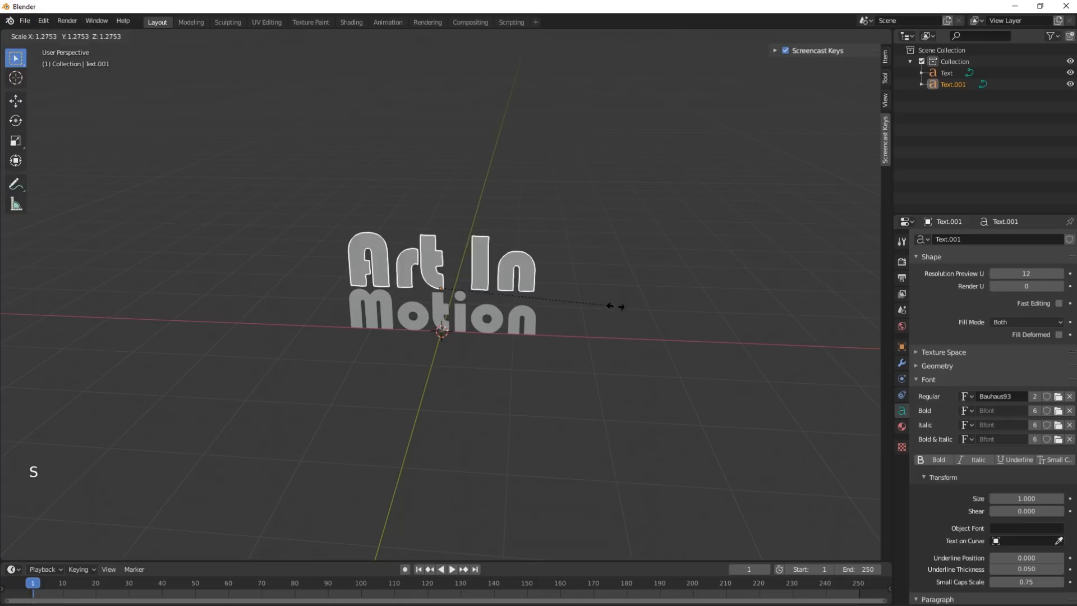
key("Tab")
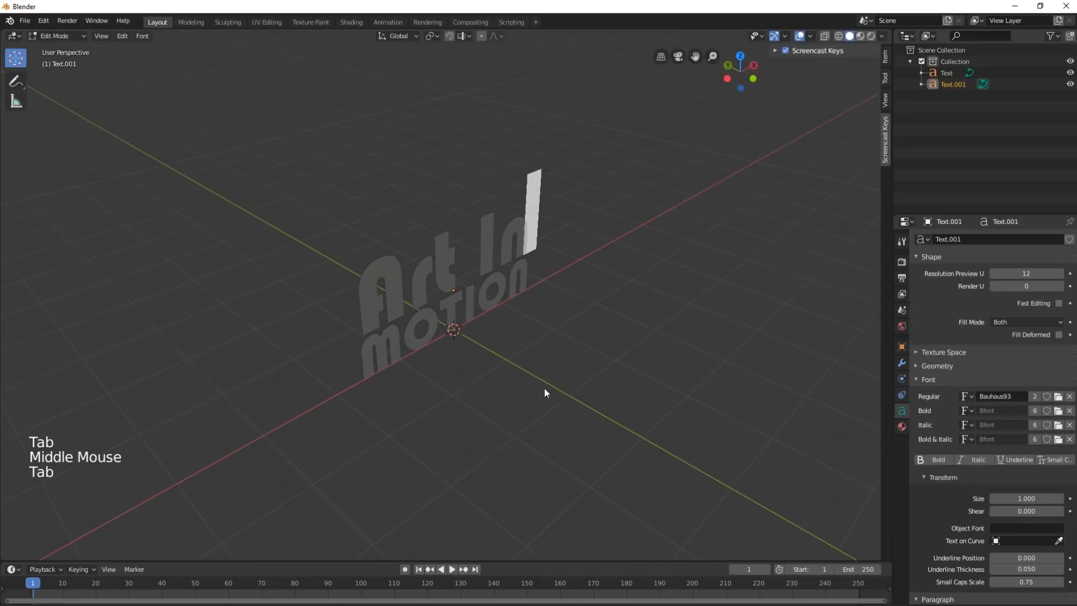
key("Tab")
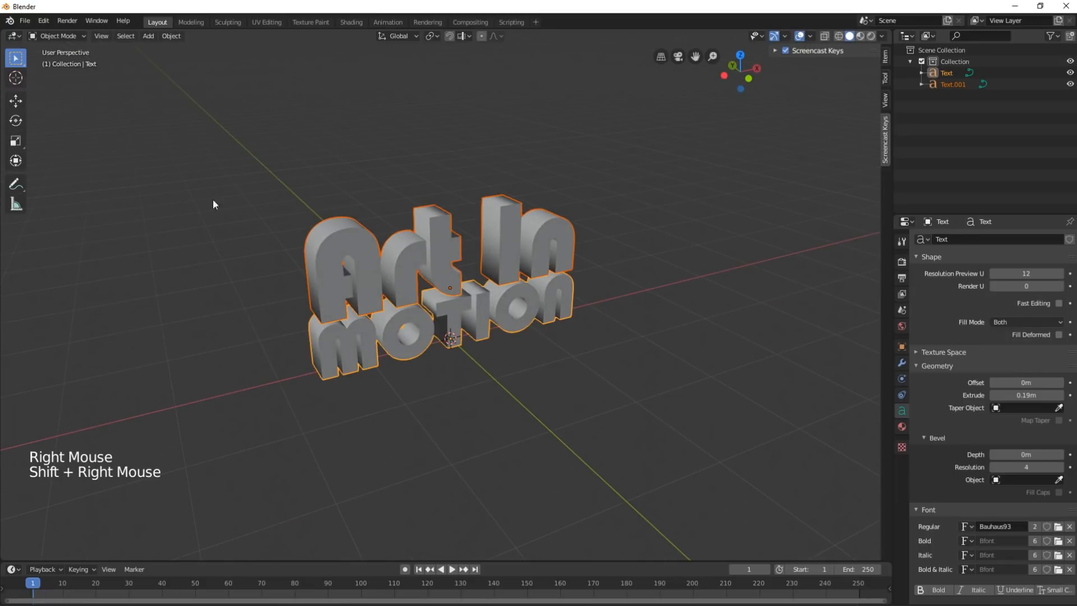
- Convert both title texts to meshes via Object > Convert to > Mesh
left_click(170, 35)
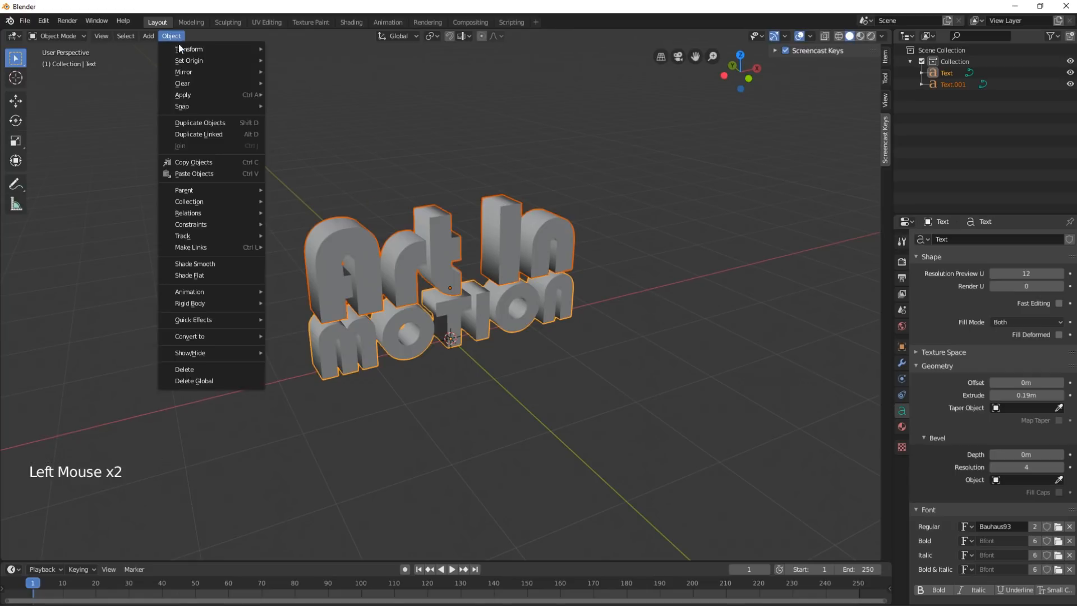
mouse_move(191, 335)
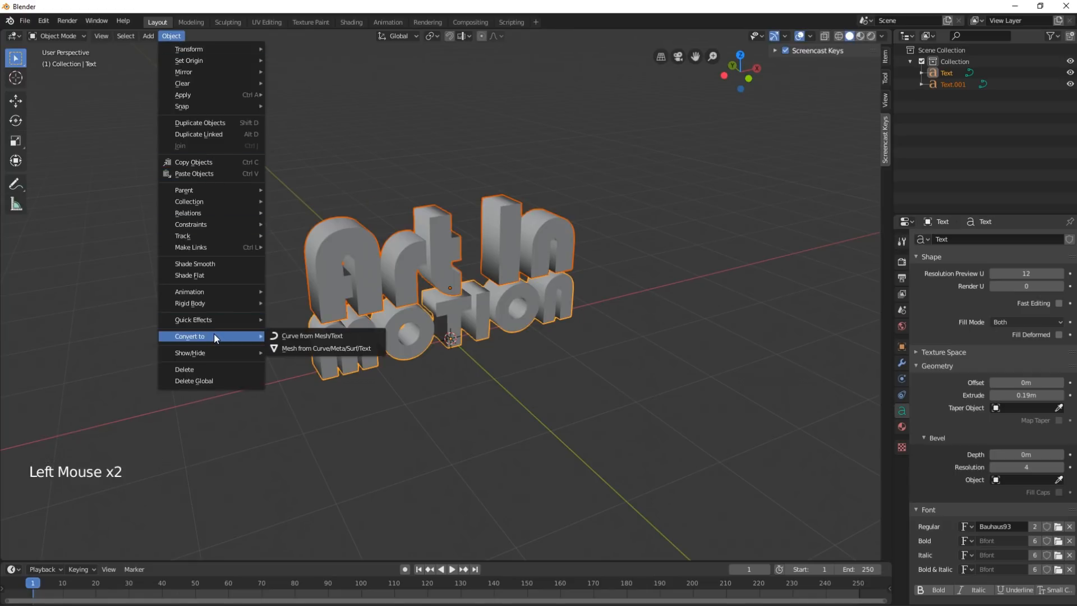
mouse_move(325, 348)
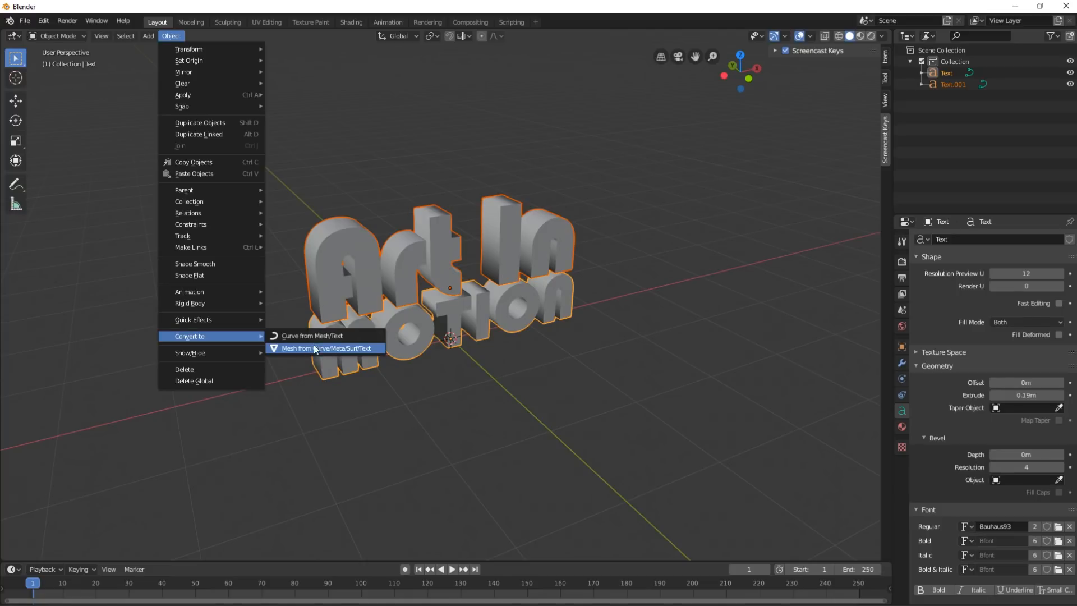
left_click(326, 347)
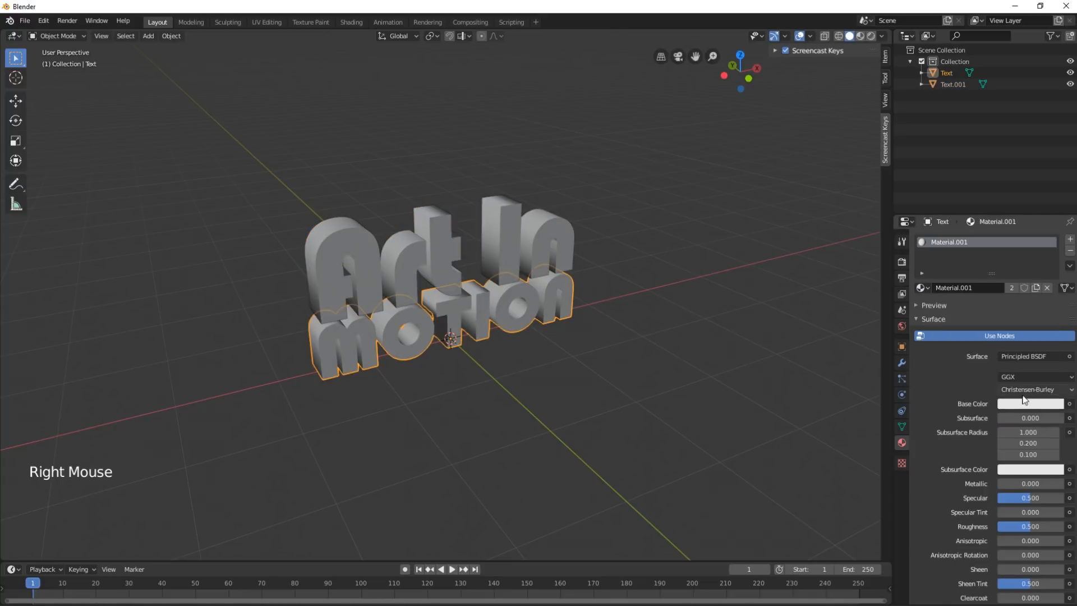
- Give the title meshes an orange Principled BSDF base colour and view them from the front
left_click(1029, 403)
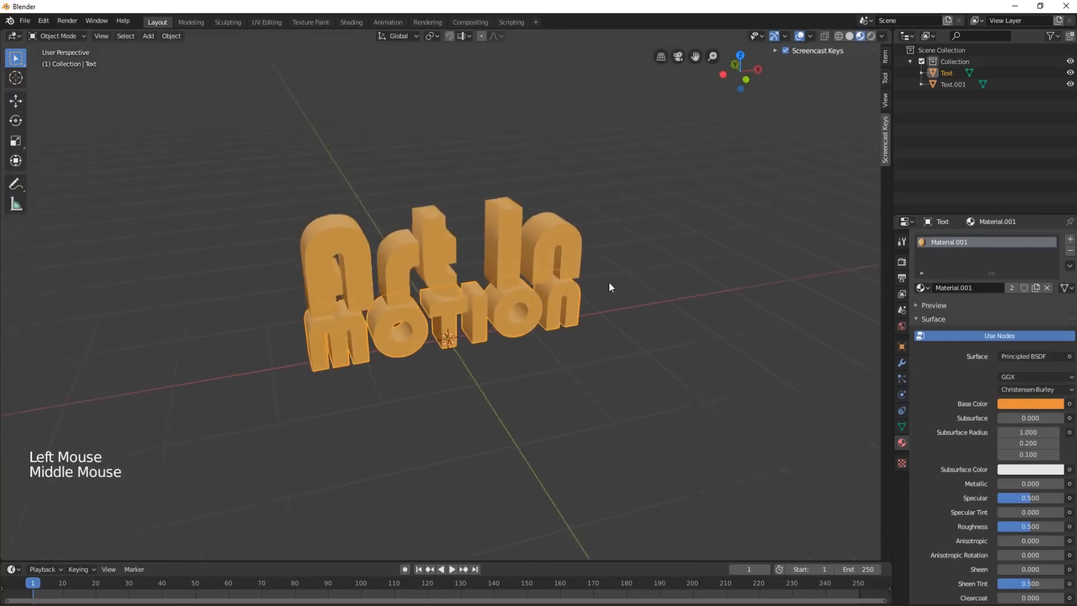
left_click(1030, 403)
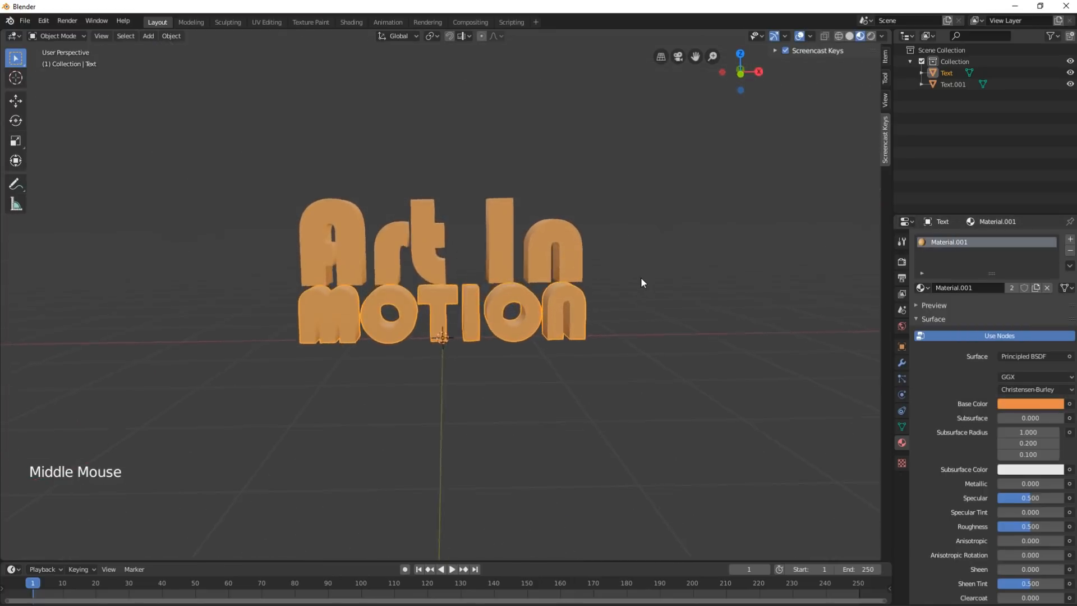
left_click(24, 20)
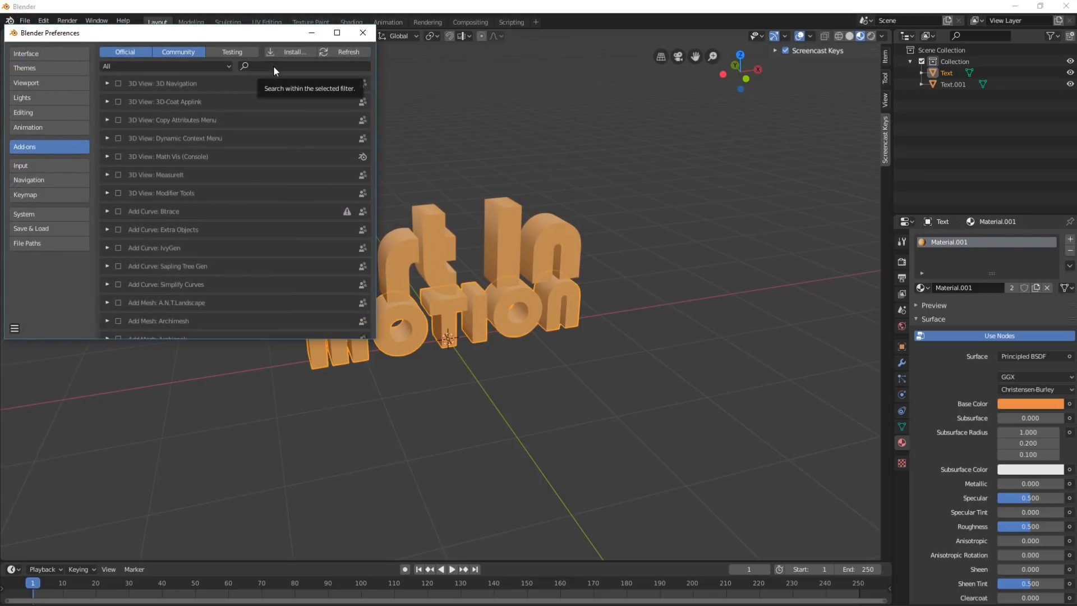
- Confirm the glTF 2.0 add-on is enabled, then start a File > Export > glTF 2.0
type("d")
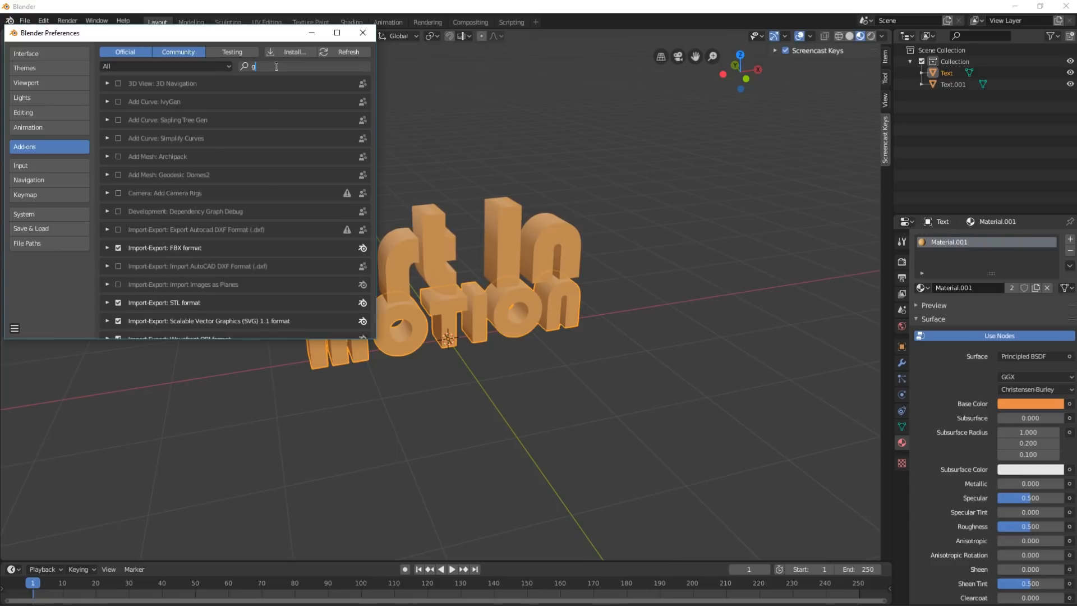
type("ltf")
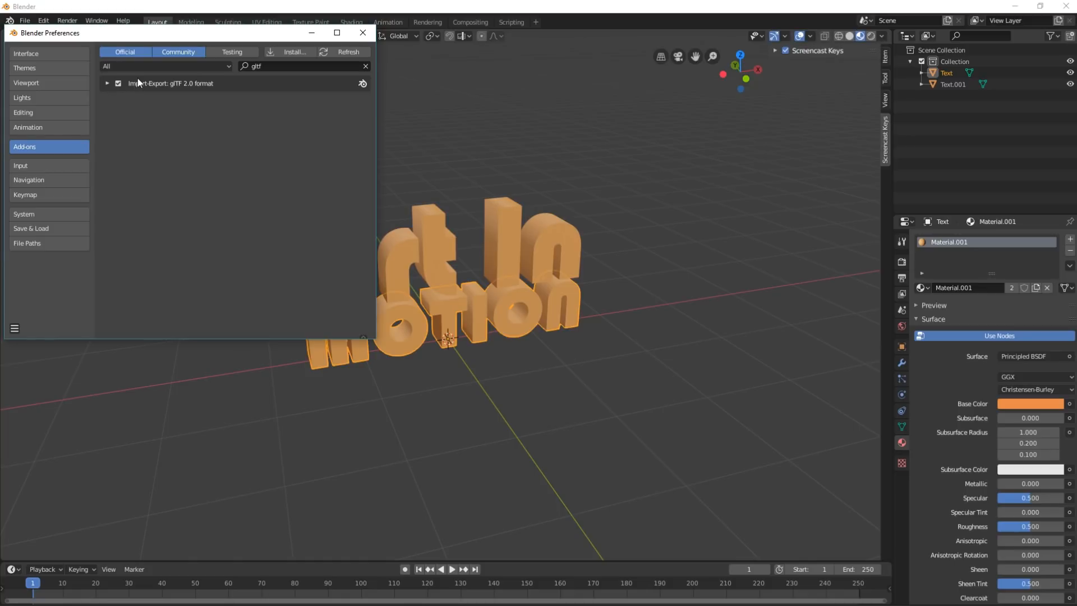
left_click(23, 20)
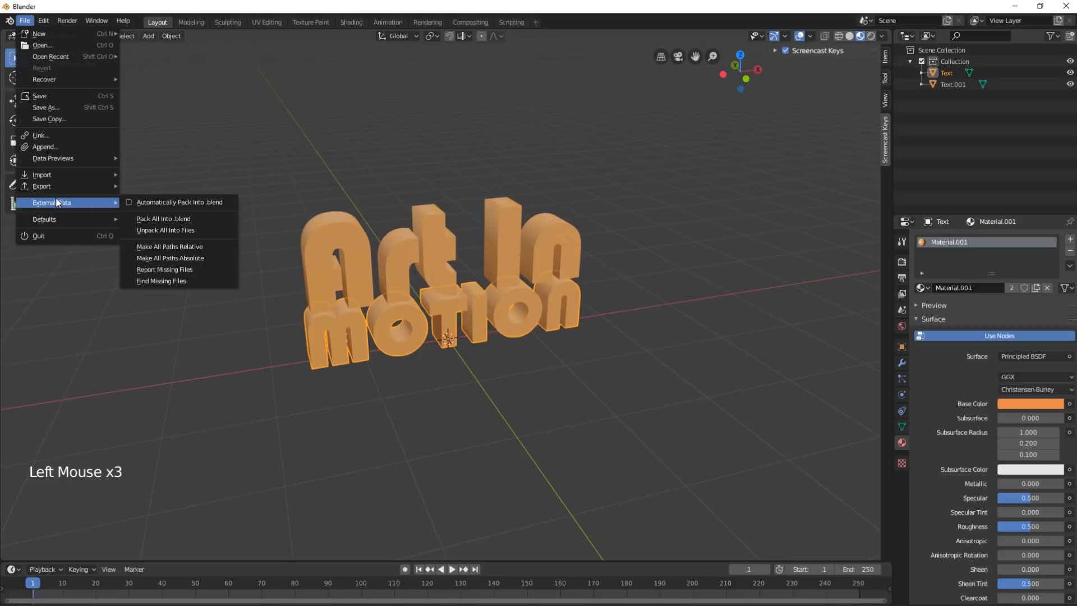
left_click(42, 175)
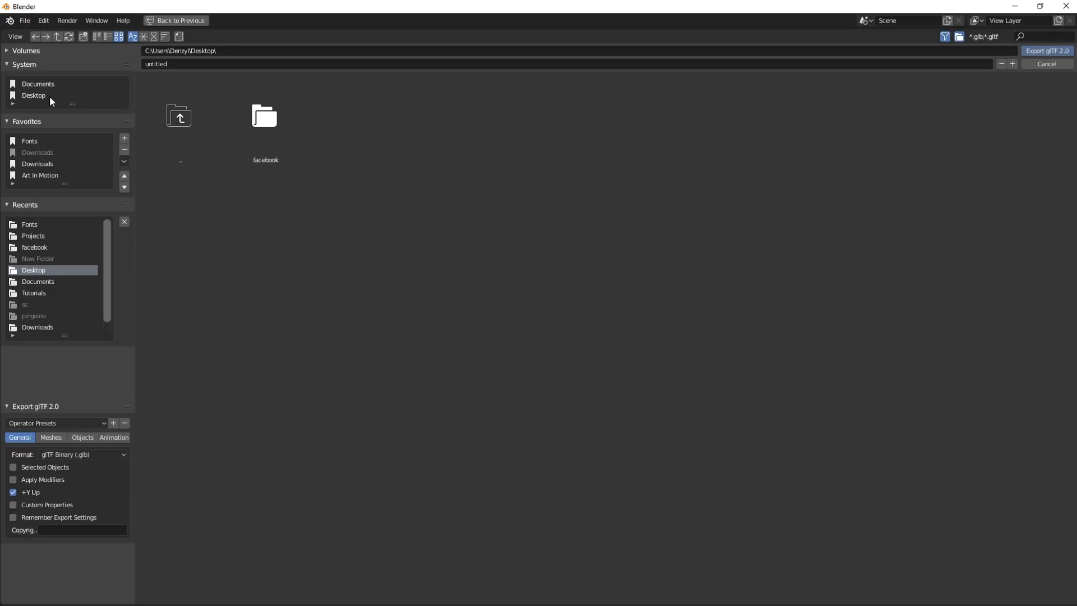
- Set the export destination to the facebook folder on the Desktop, keeping glTF Binary (.glb)
double_click(265, 115)
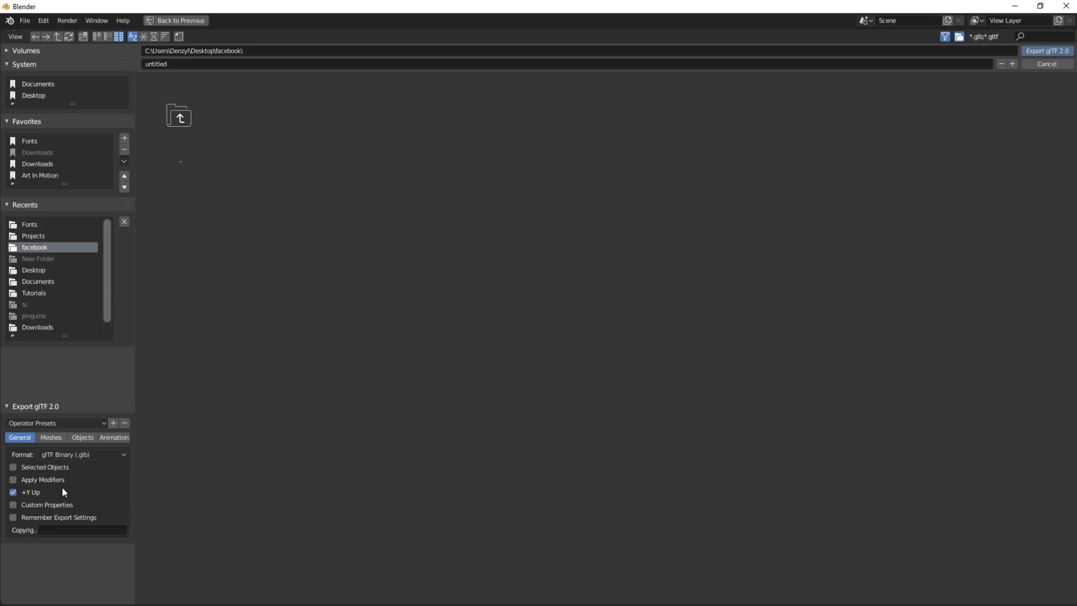
mouse_move(32, 485)
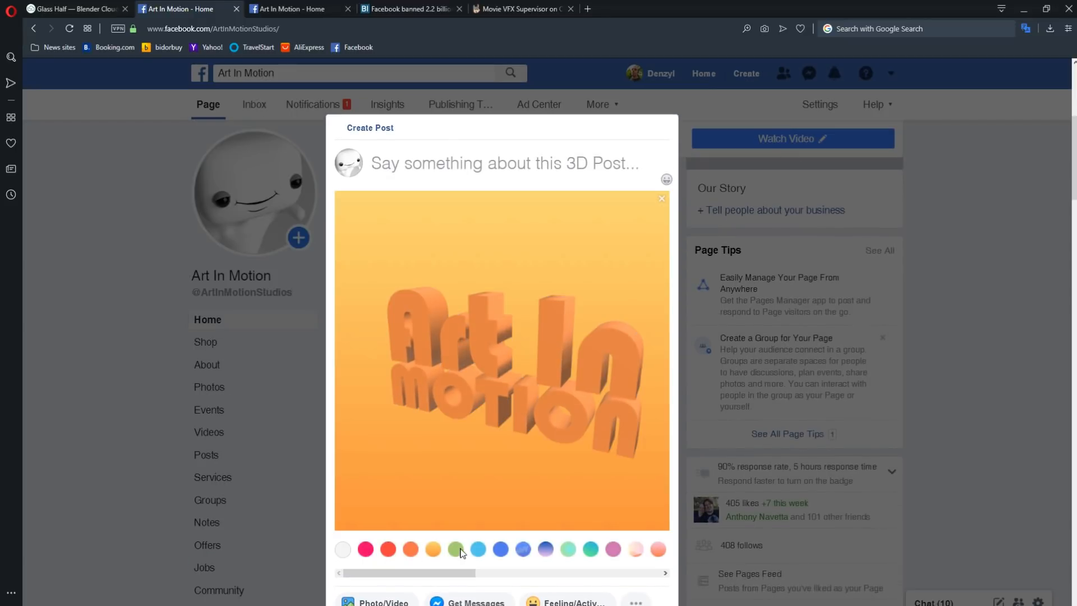
- Give the 3D post a blue background and publish it to the Art In Motion page
left_click(523, 548)
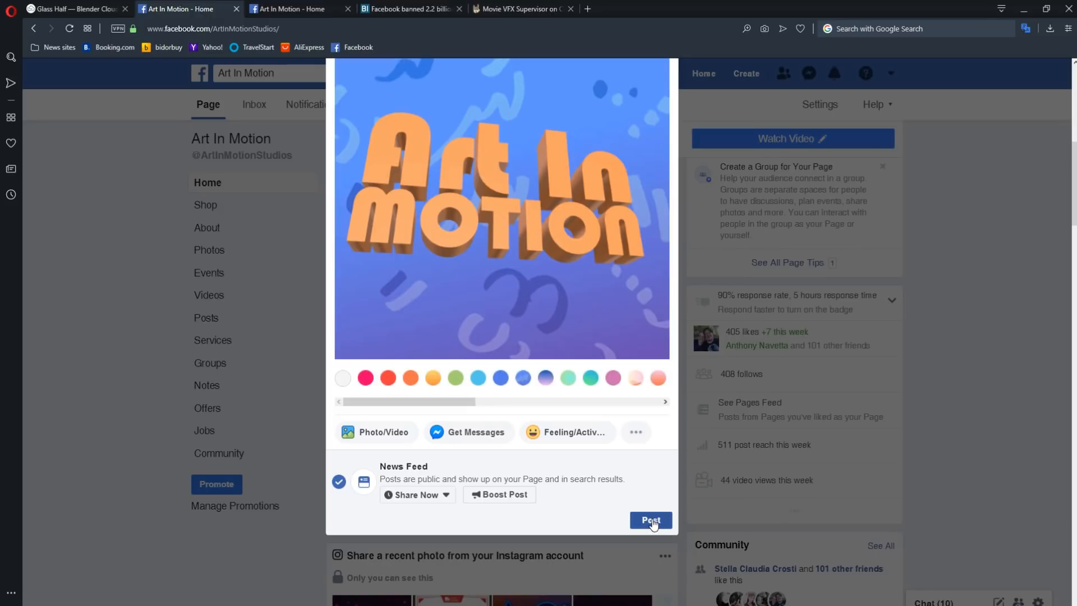
left_click(649, 519)
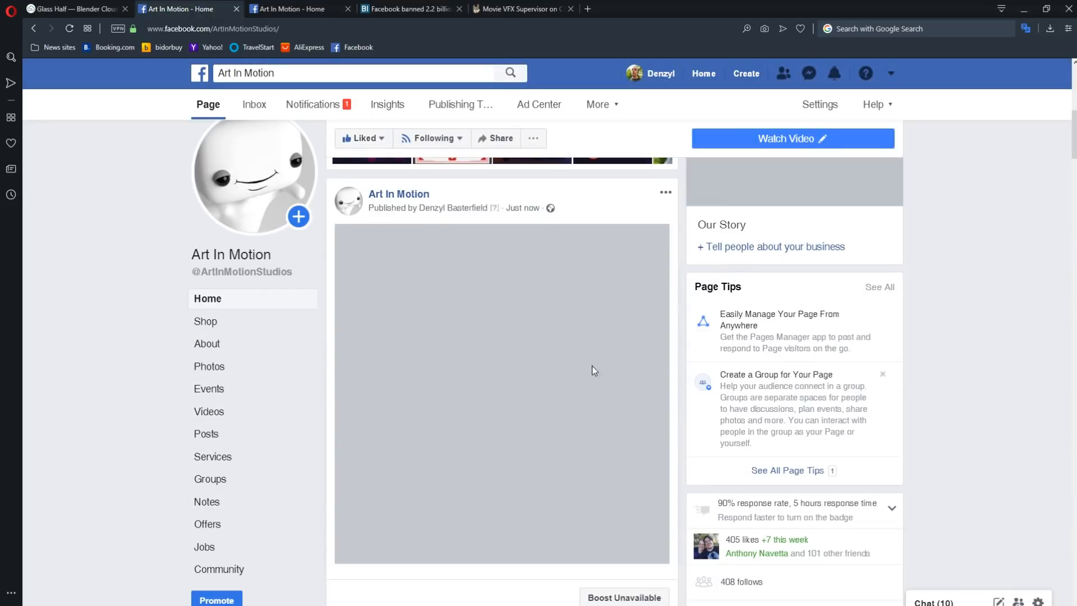
mouse_move(452, 256)
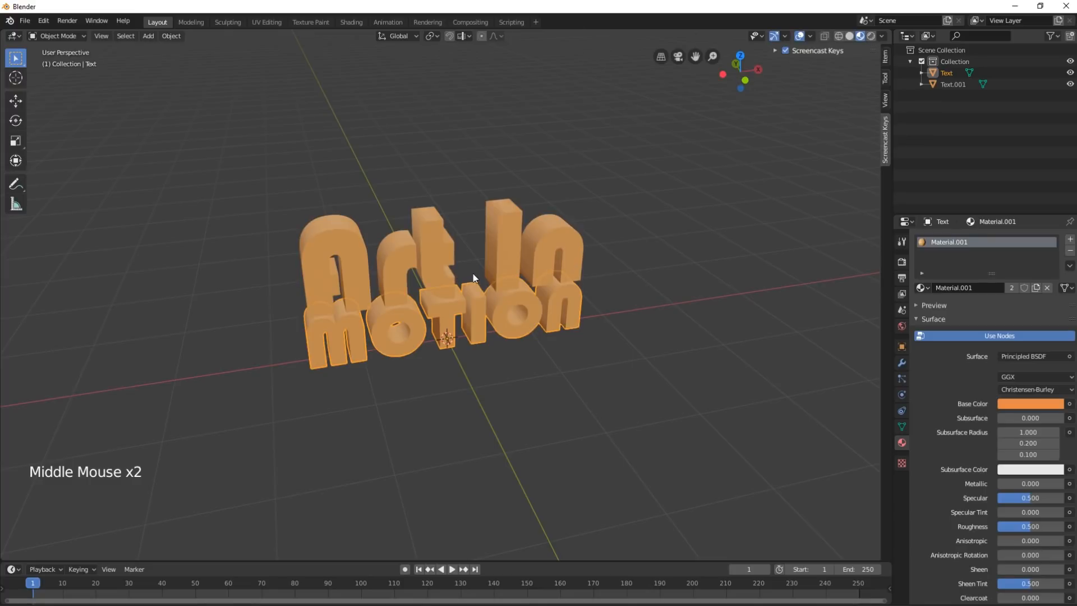
- Orbit around the lettering and join both text meshes into one object saved as bake.blend
left_click_drag(474, 274, 460, 285)
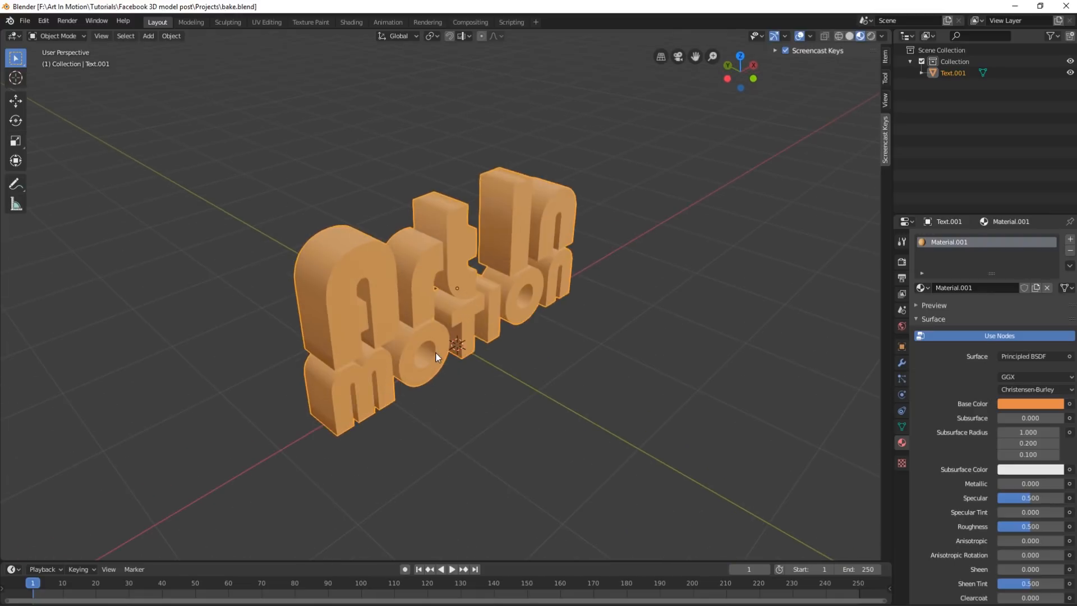
scroll("down", 3)
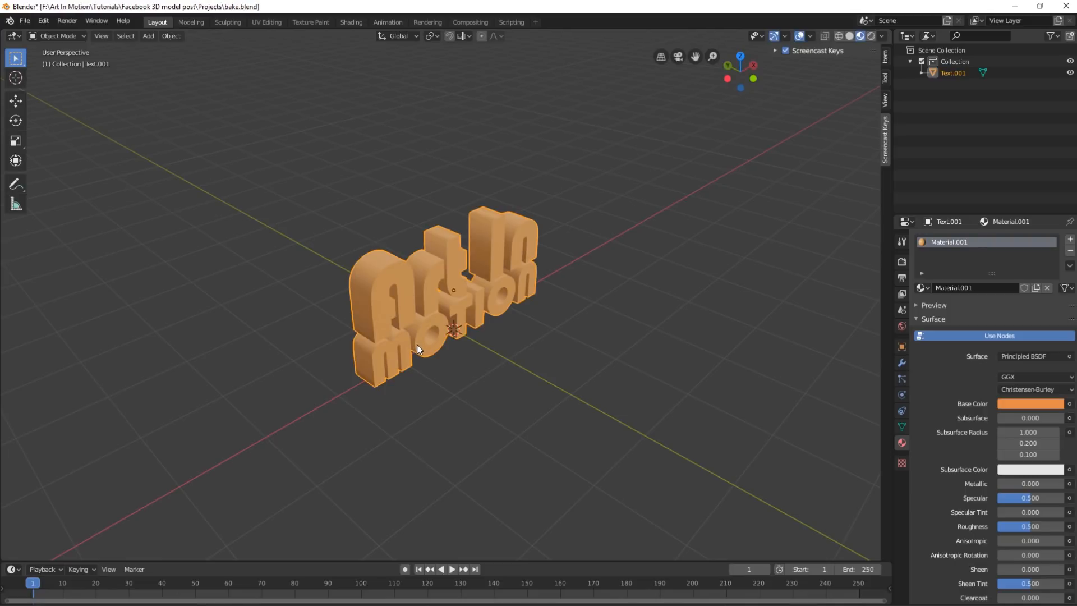
- Unwrap the joined lettering in Edit Mode with Smart UV Project, accepting the default settings
key("Tab")
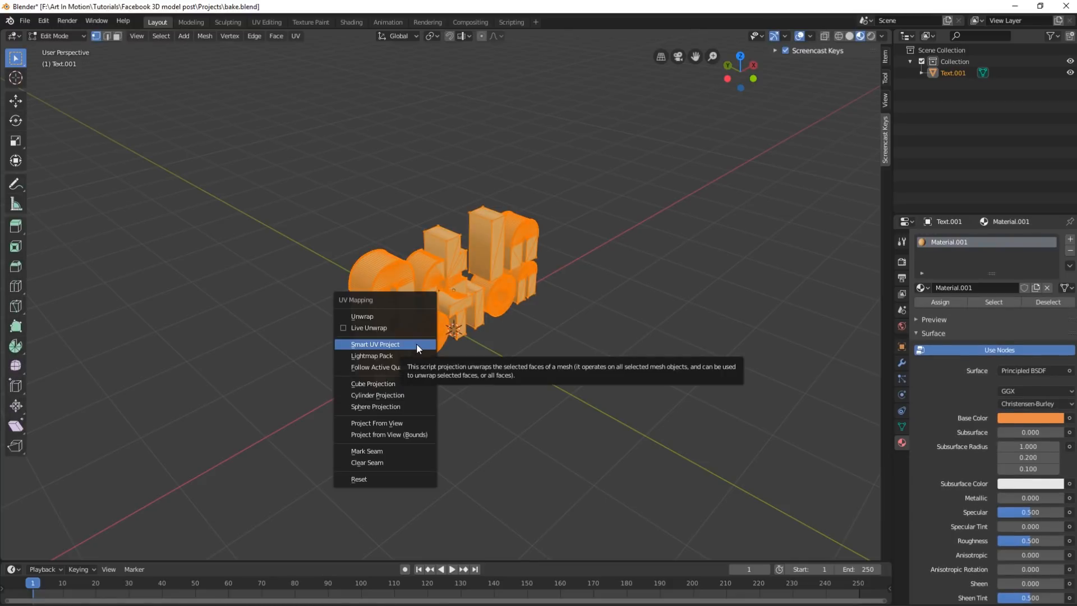
mouse_move(373, 316)
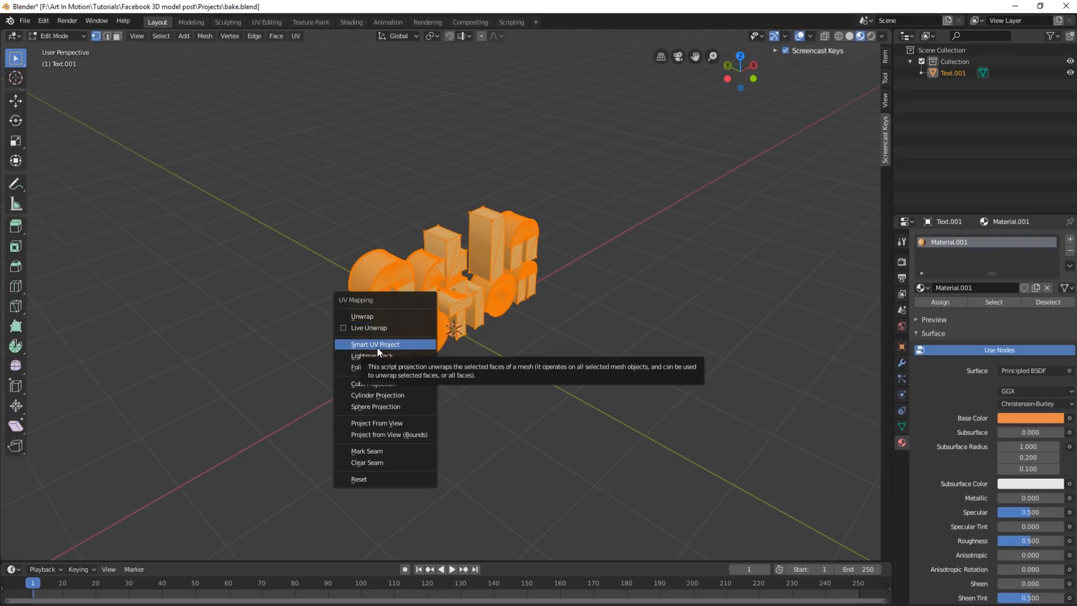
left_click(375, 344)
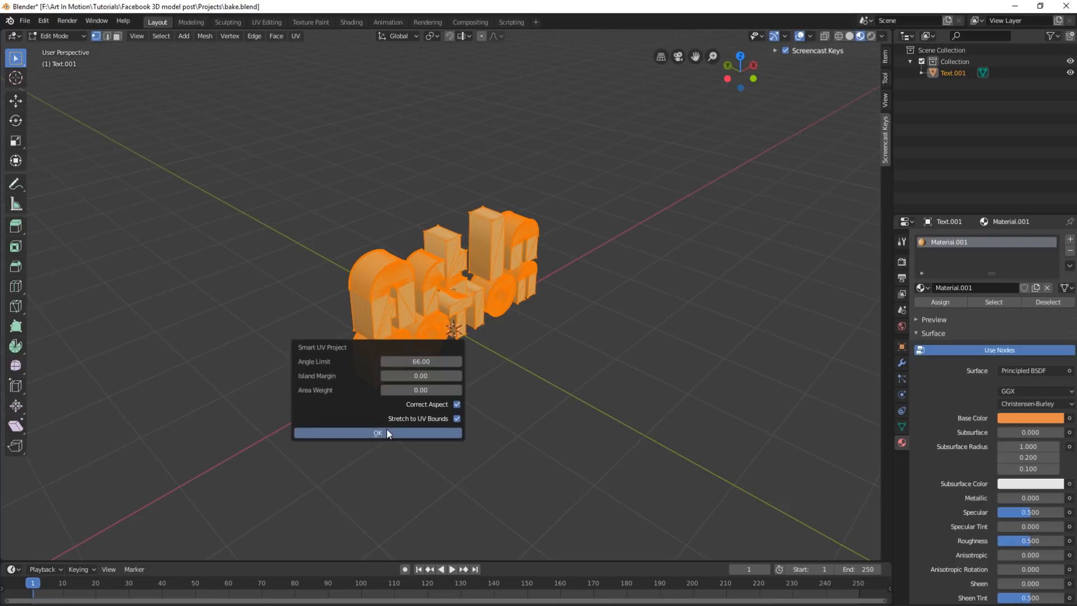
left_click(377, 433)
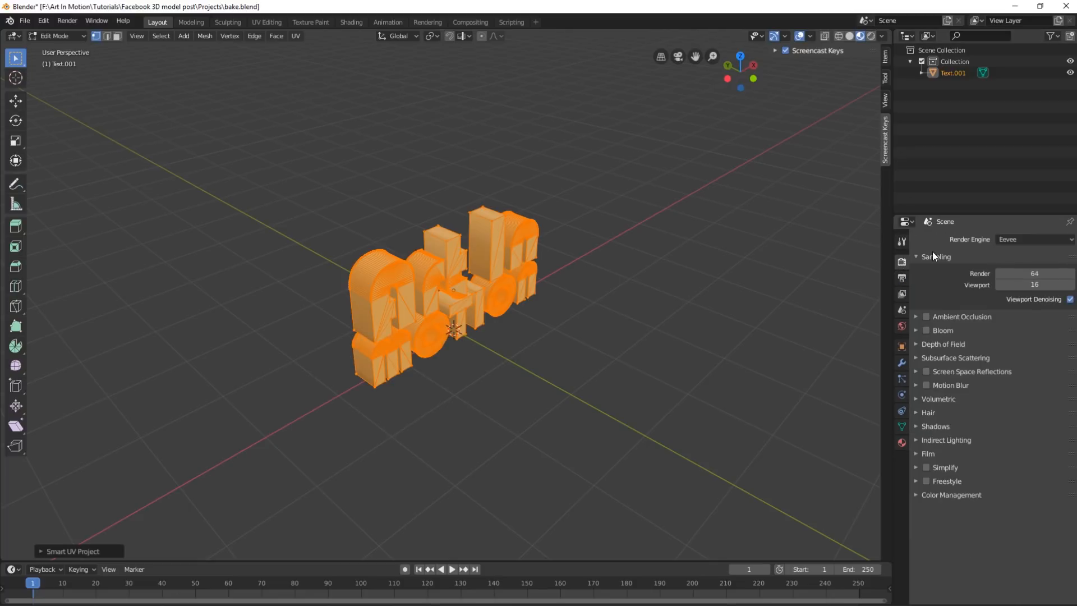
- Switch the render engine to Cycles and return to Object Mode
left_click(1033, 239)
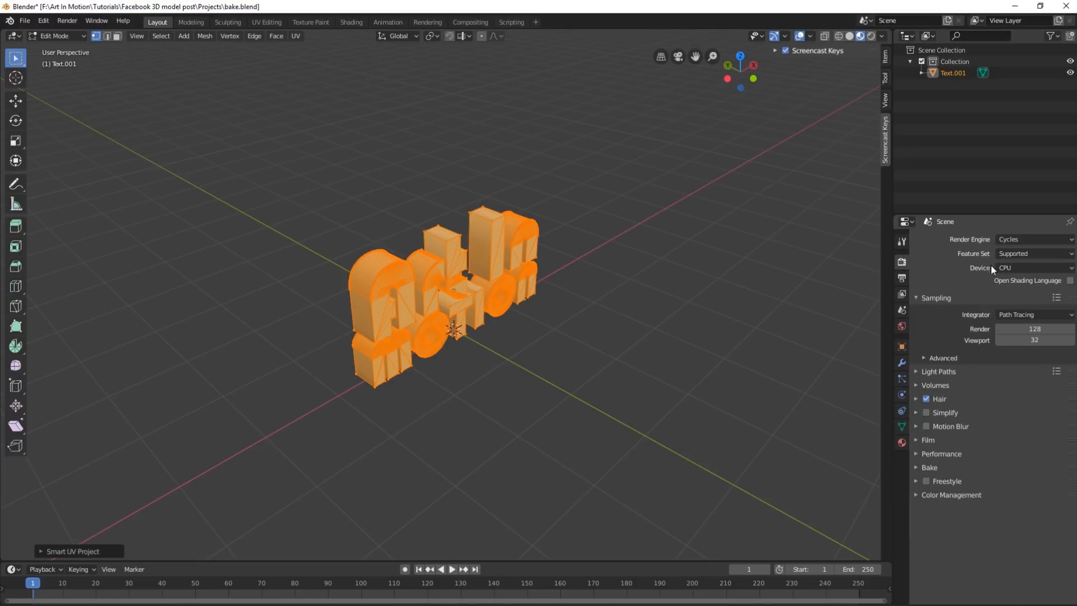
key("Tab")
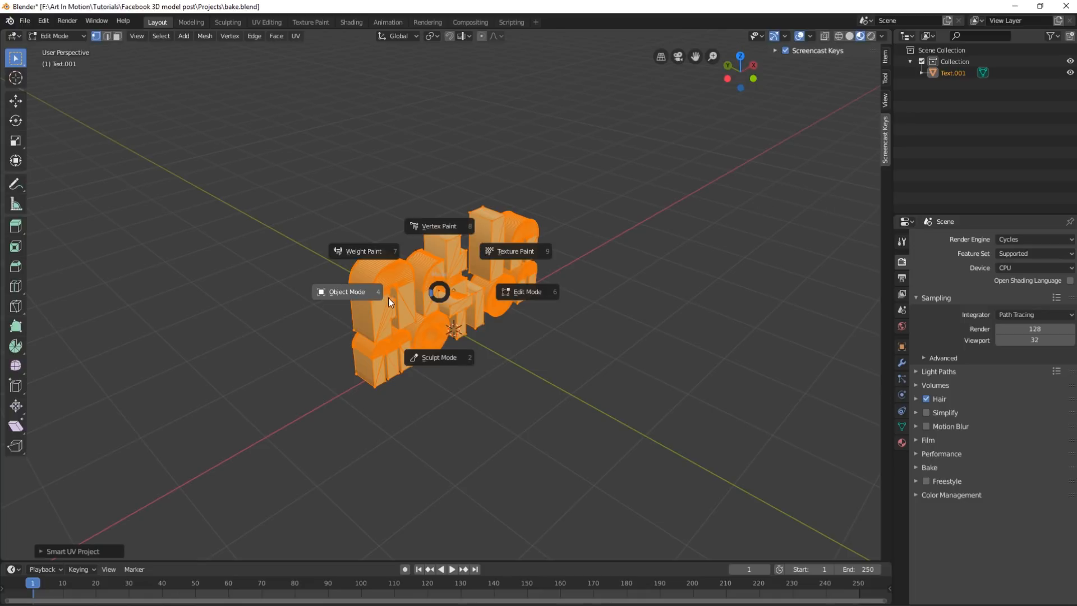
left_click(346, 292)
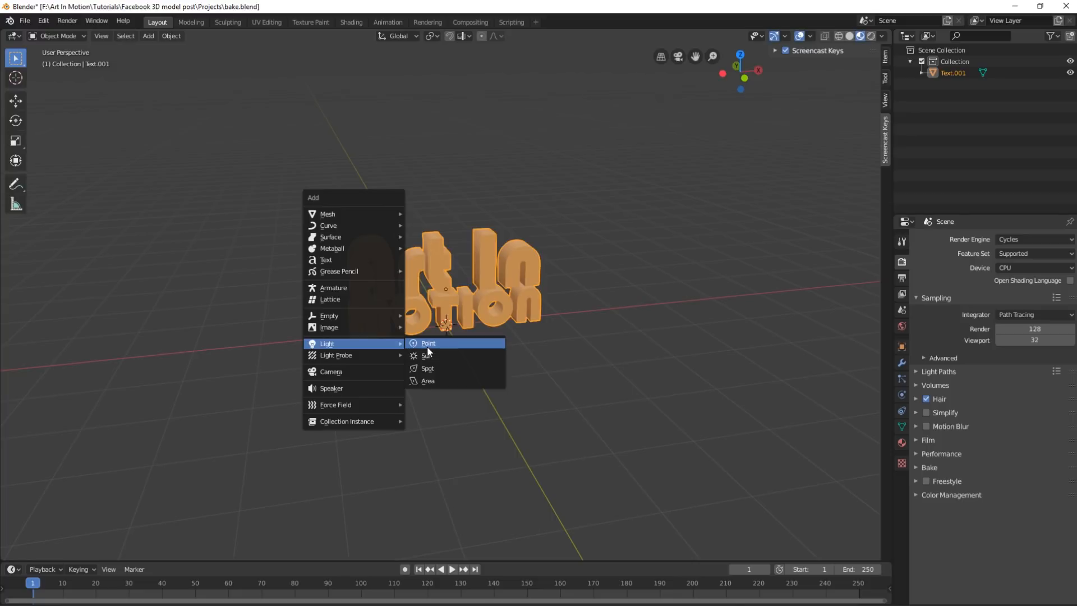
- Add point lights beside the lettering and move to the Shading workspace for a rendered preview
left_click(428, 343)
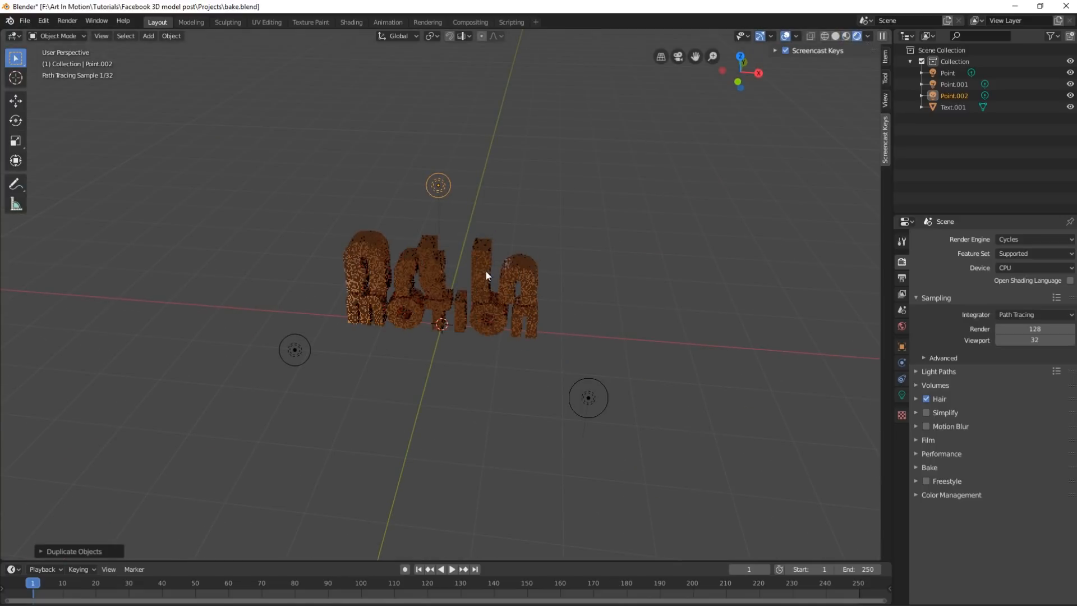
left_click(953, 84)
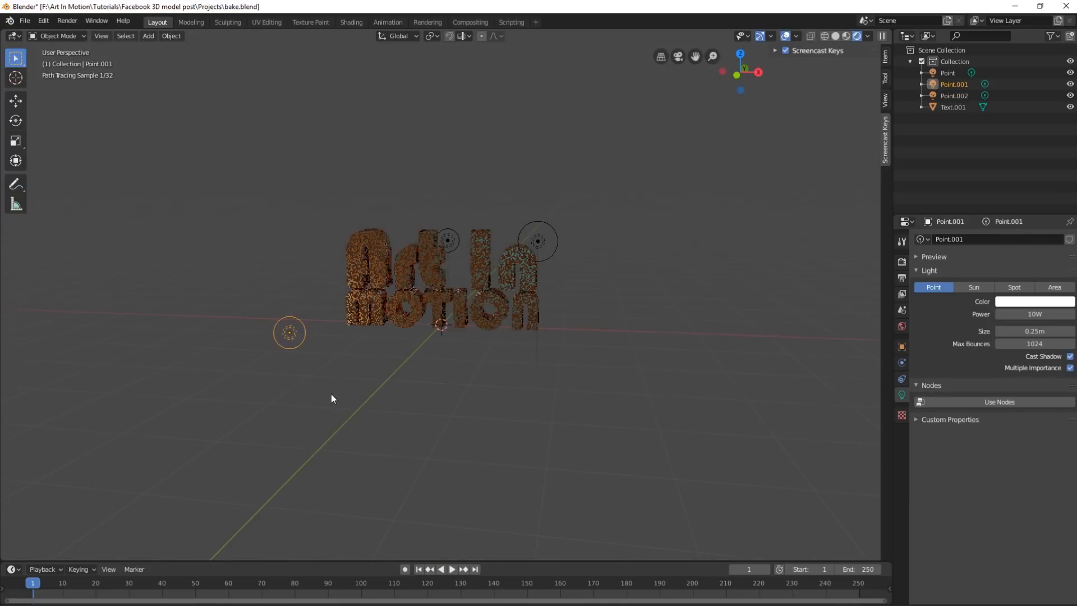
left_click_drag(288, 332, 304, 354)
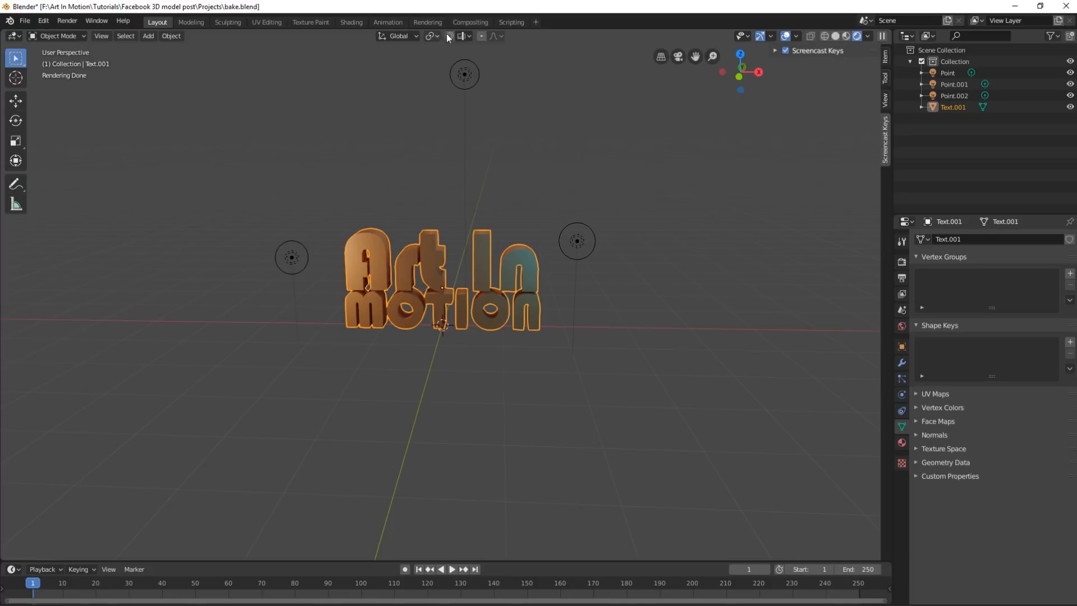
left_click(351, 23)
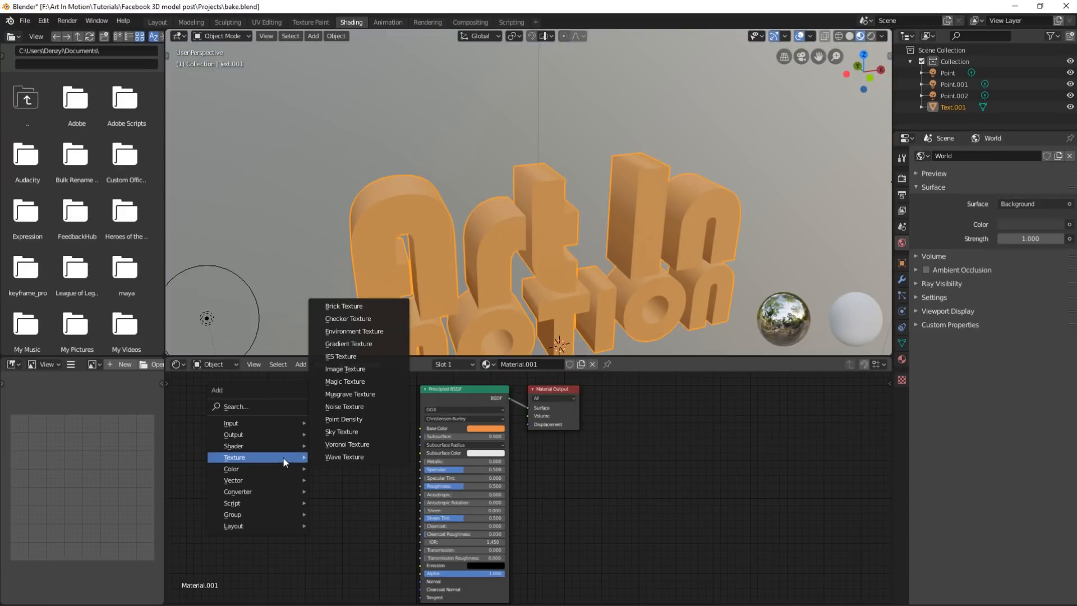
mouse_move(346, 369)
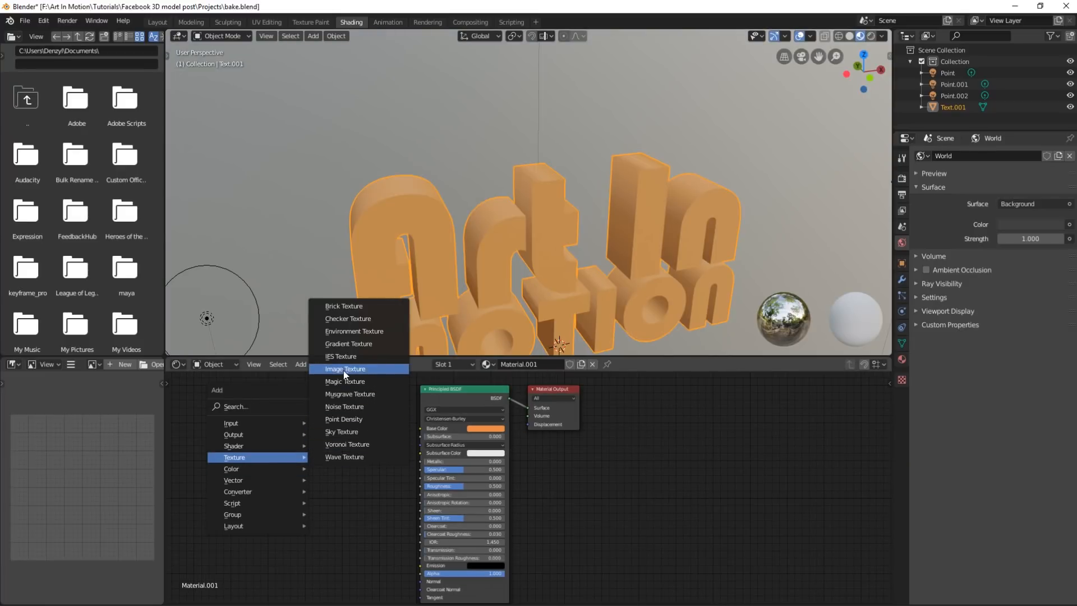
- Add an image texture node to the material with a new 1024 px image named 'bake'
left_click(344, 369)
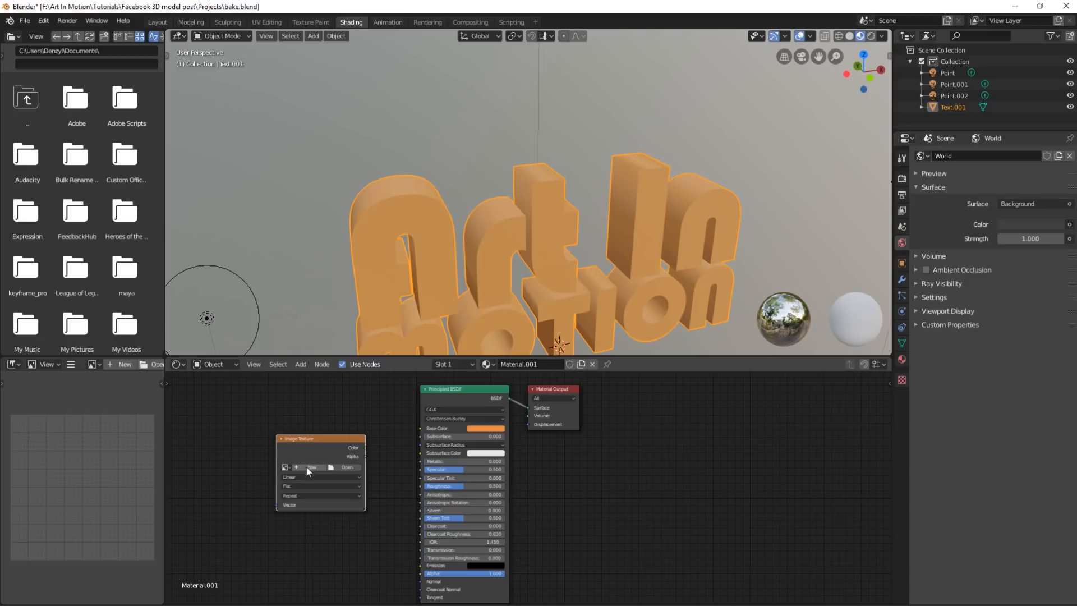
left_click(311, 466)
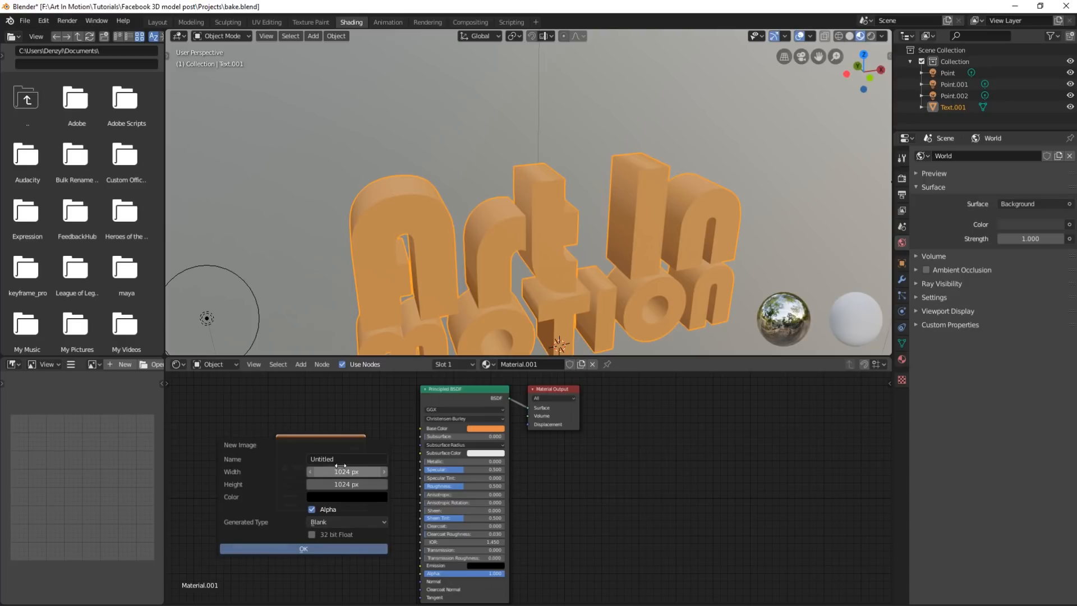
mouse_move(345, 459)
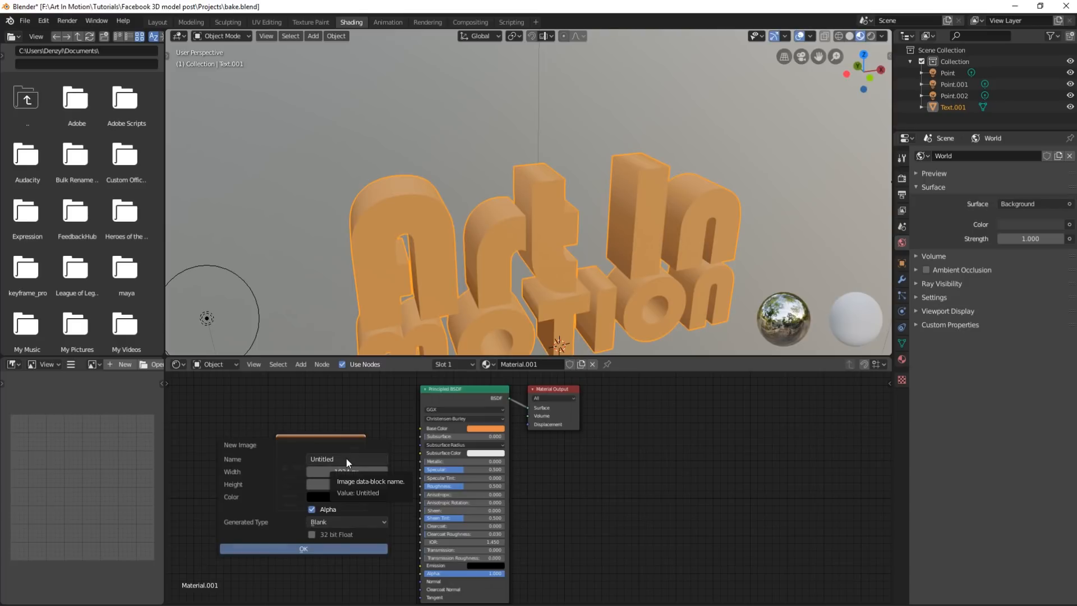
left_click(346, 457)
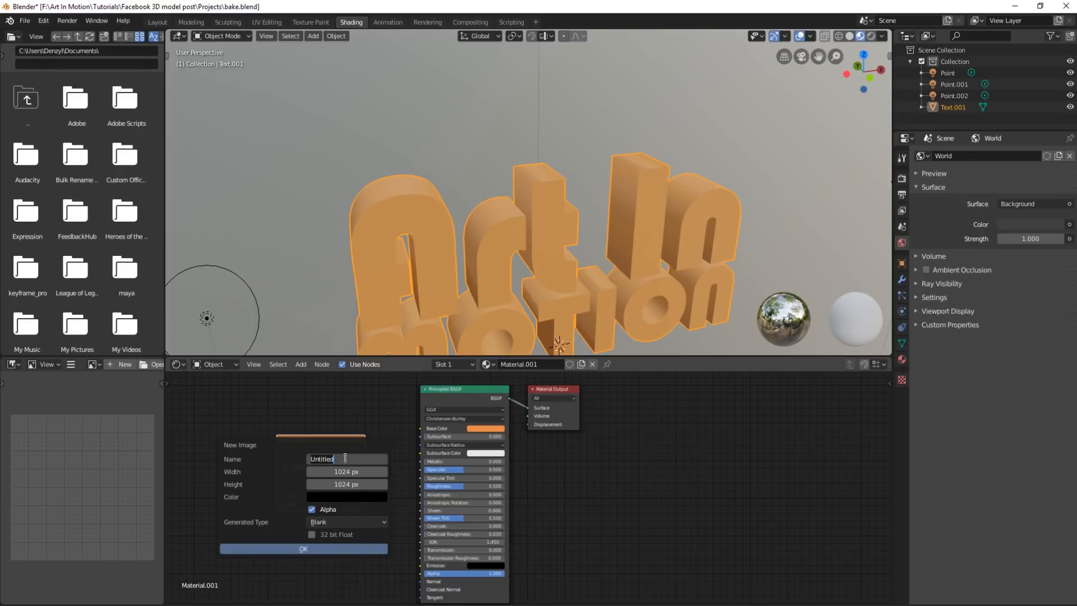
type("b")
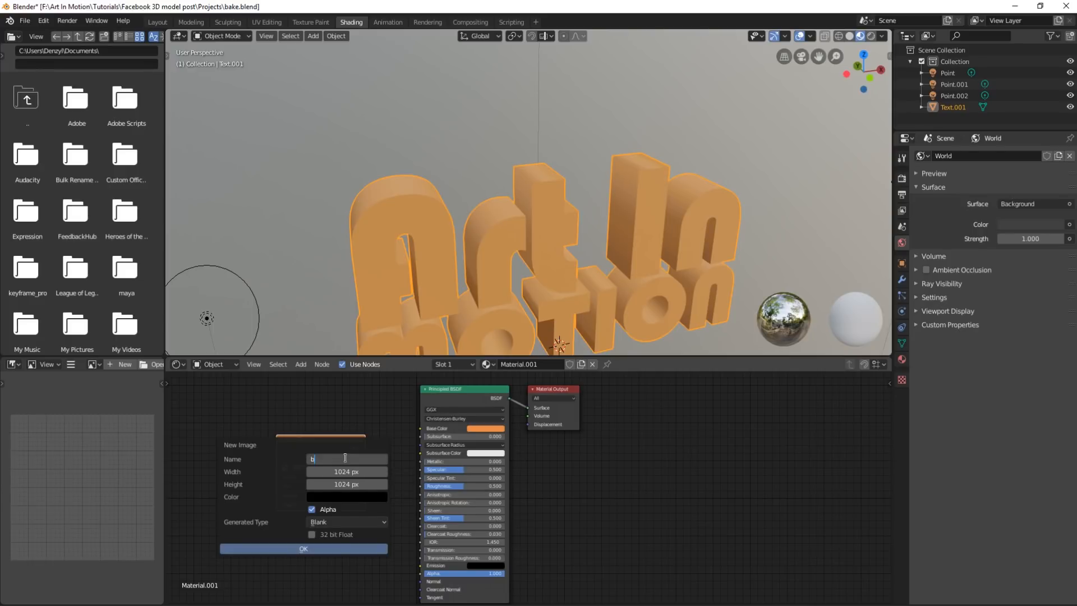
left_click(302, 549)
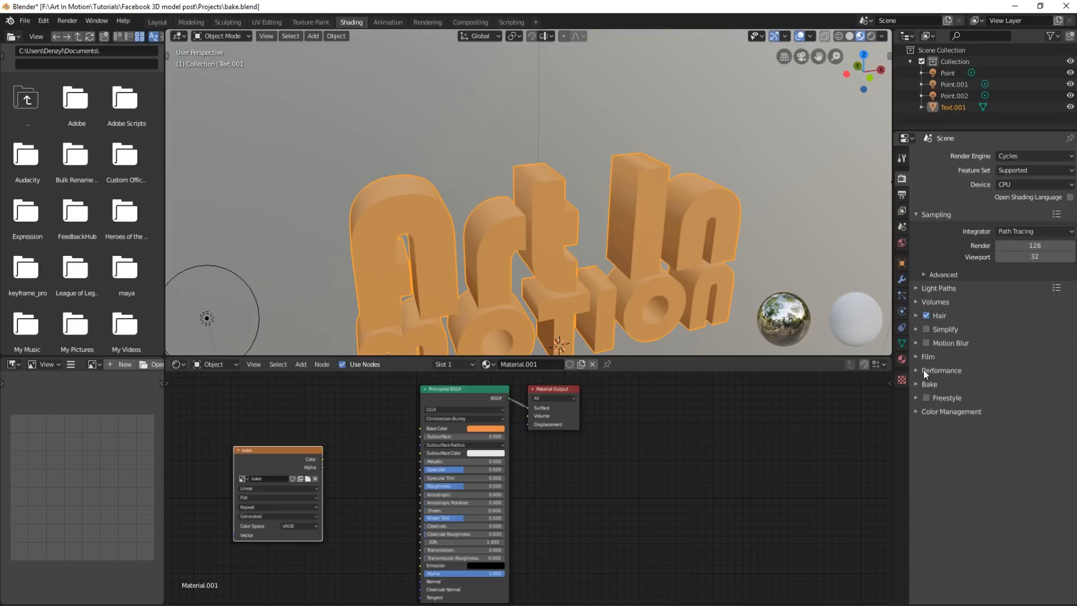
- Bake the scene lighting into the bake image and feed its Color into the Principled BSDF Base Color
left_click(928, 384)
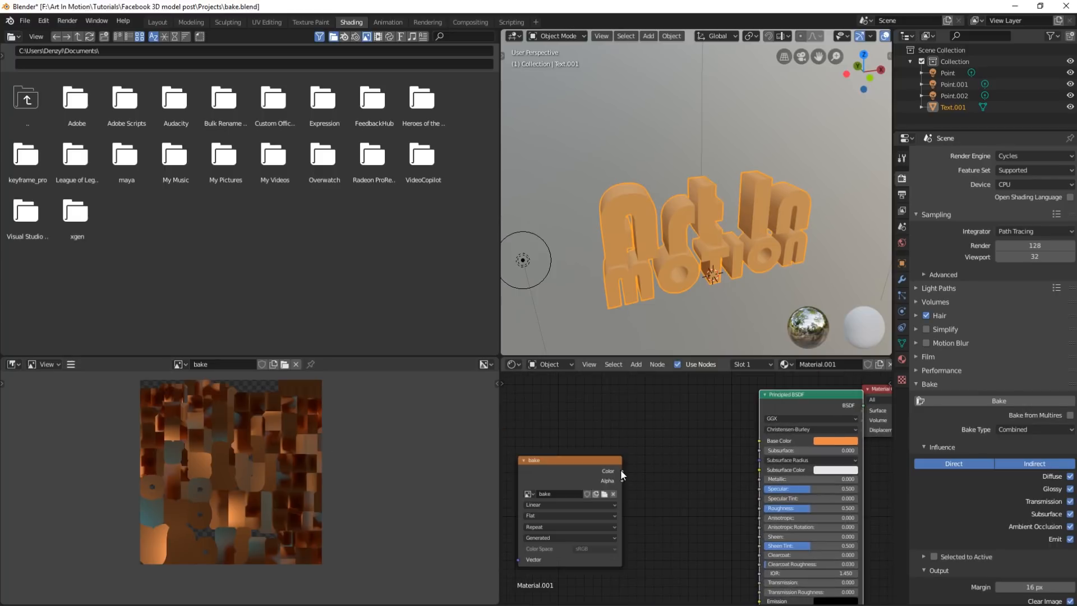
left_click_drag(620, 470, 762, 440)
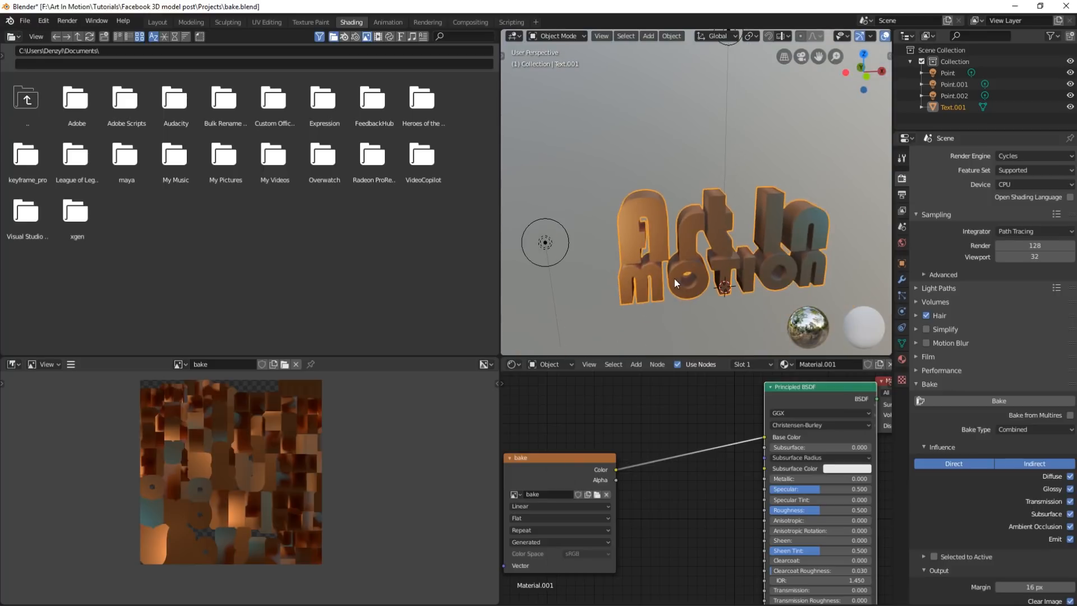
- Export the baked lettering as a glTF 2.0 file
left_click(25, 20)
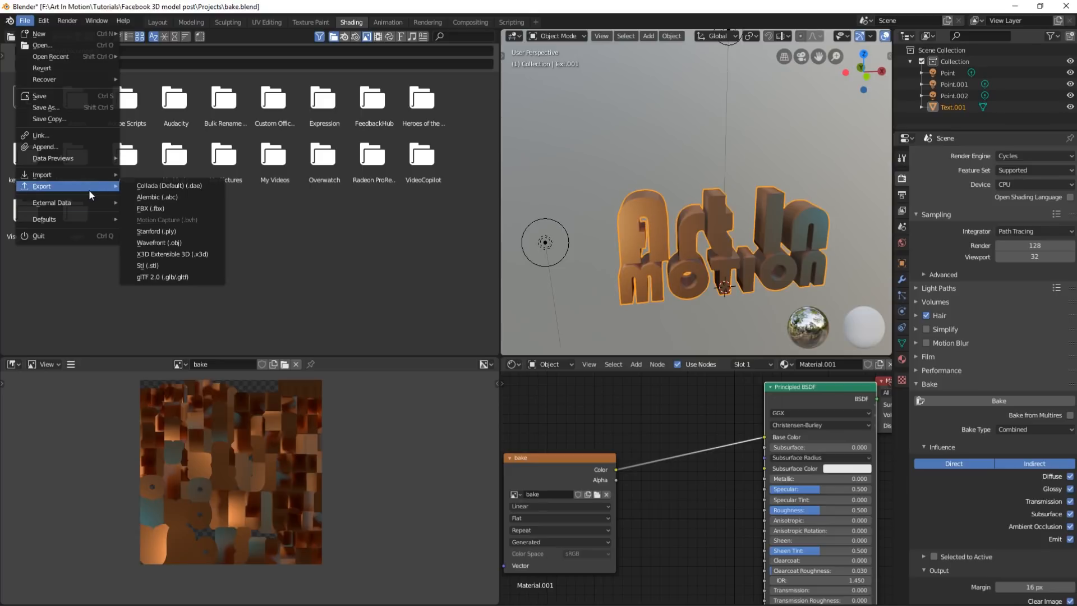
mouse_move(163, 277)
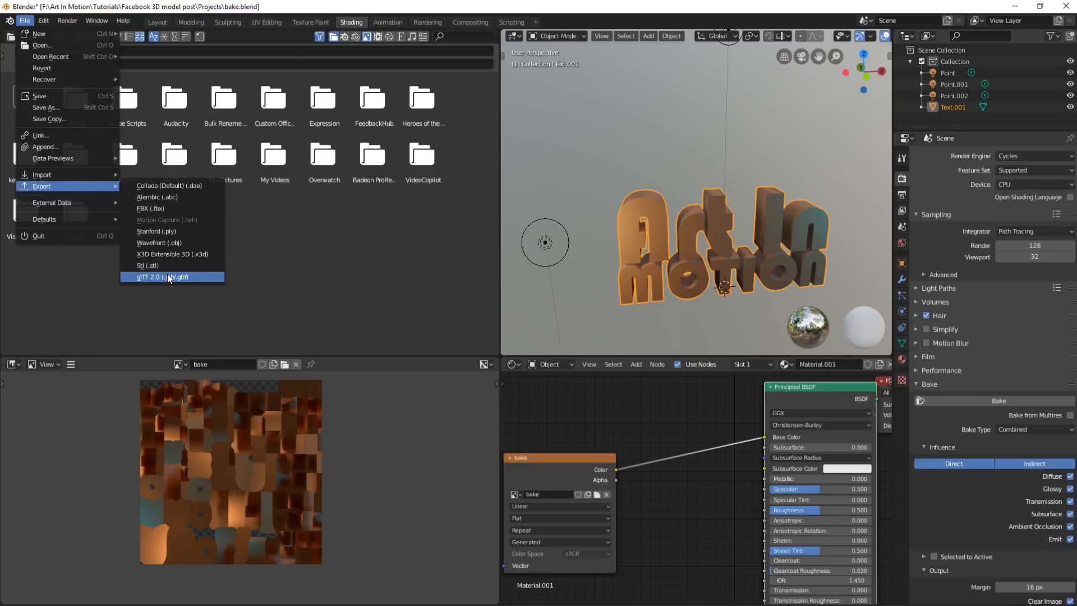
left_click(160, 277)
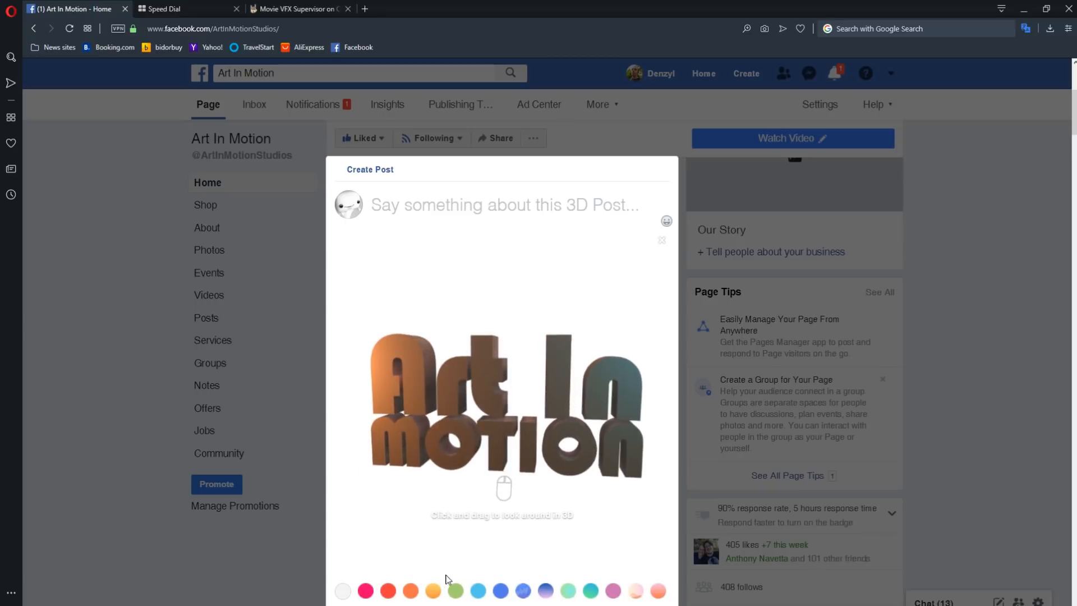
- Set the Facebook 3D post's background to the blue swatch
left_click(523, 591)
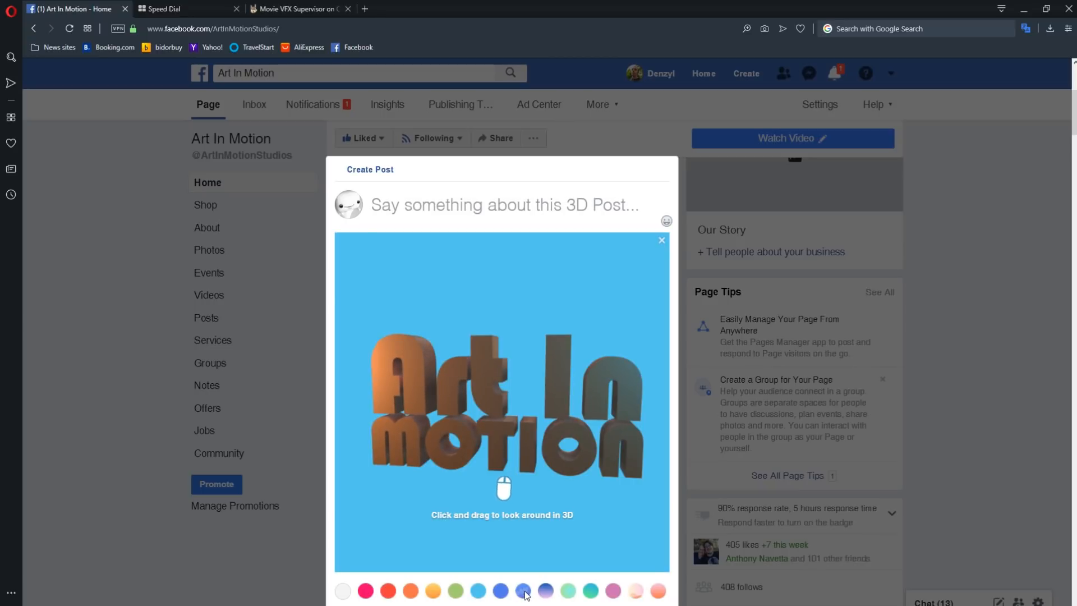